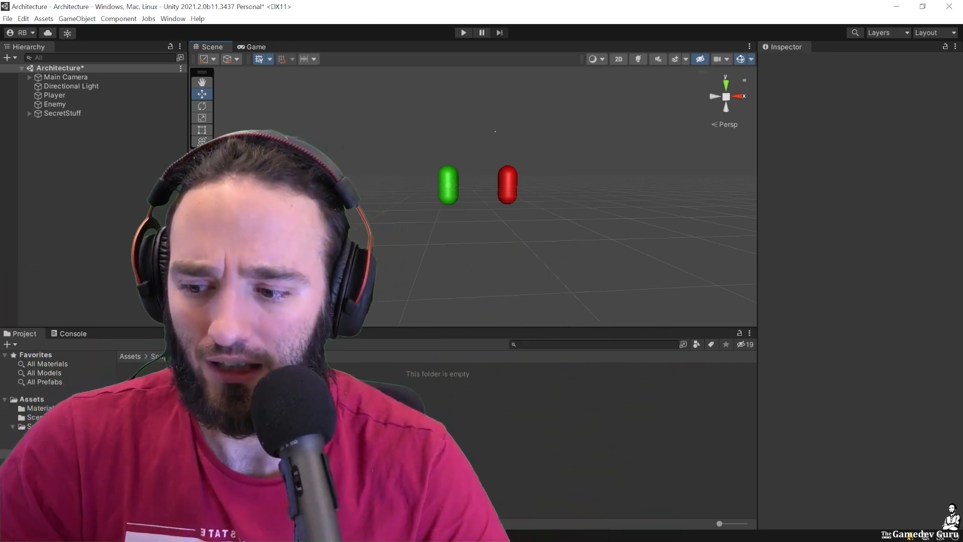
Step: Create a new C# script named MyPlayer in the Scripts/Other folder
{"action": "left_click", "coordinate": [43, 453]}
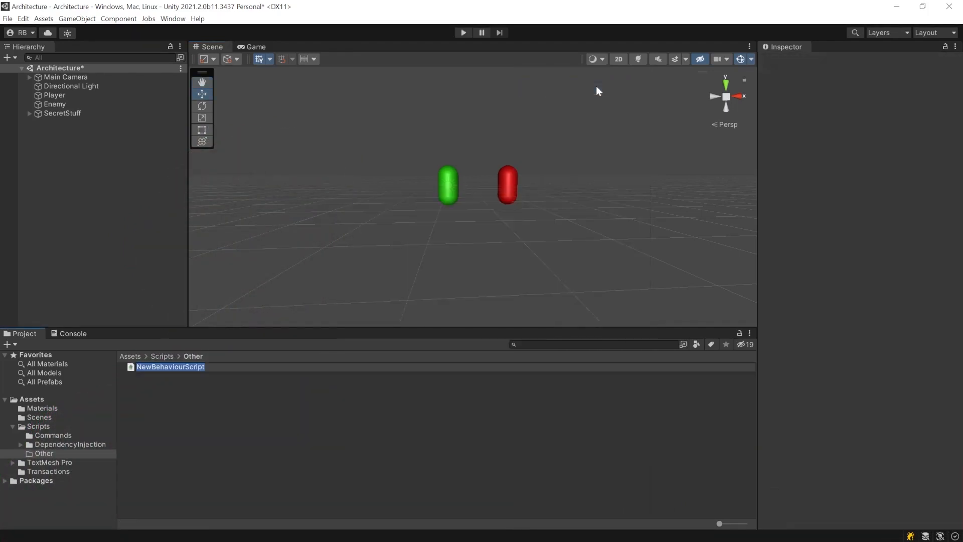
{"action": "type", "text": "MyPlayer"}
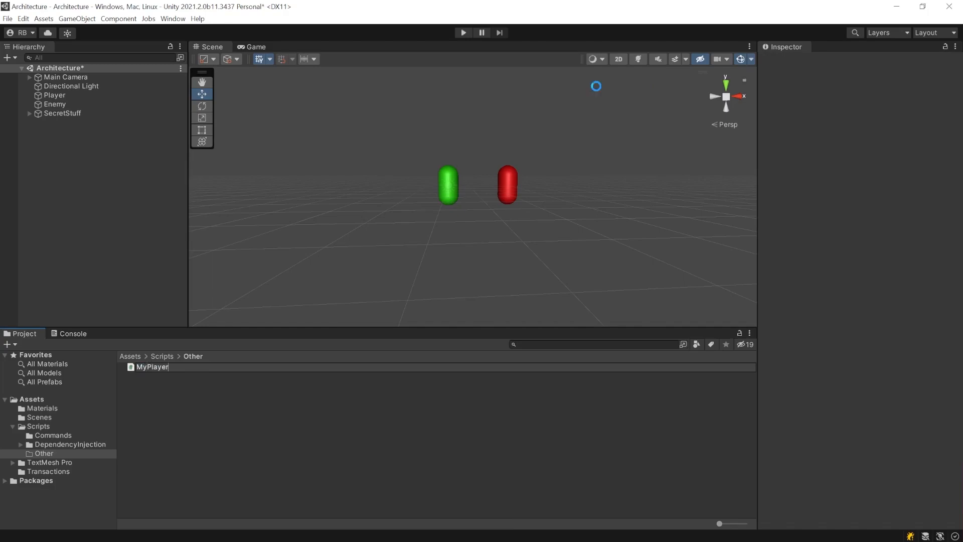
Step: In MyPlayer's Start, increment _playerProfile.Level and call _backend.Sync()
{"action": "double_click", "coordinate": [153, 367]}
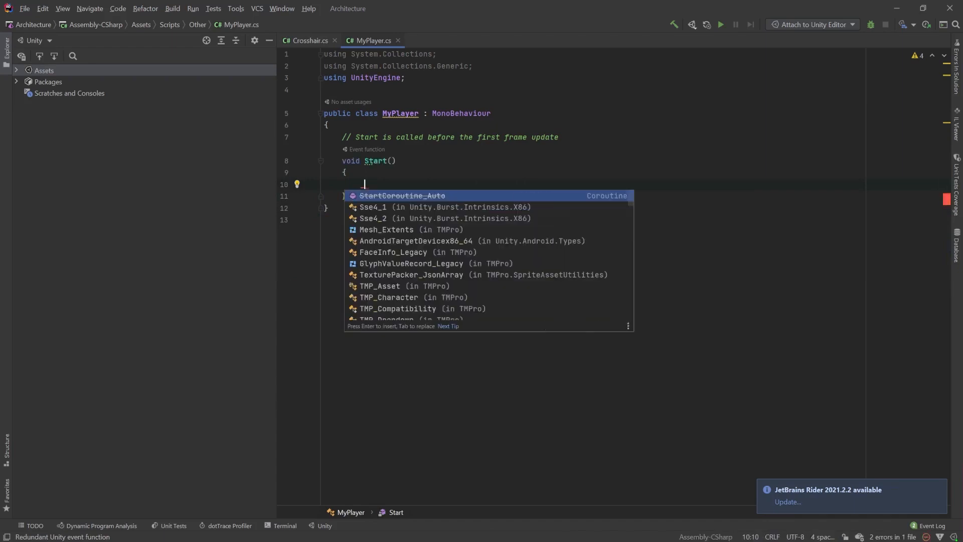
{"action": "type", "text": "_playerProfile.Leve"}
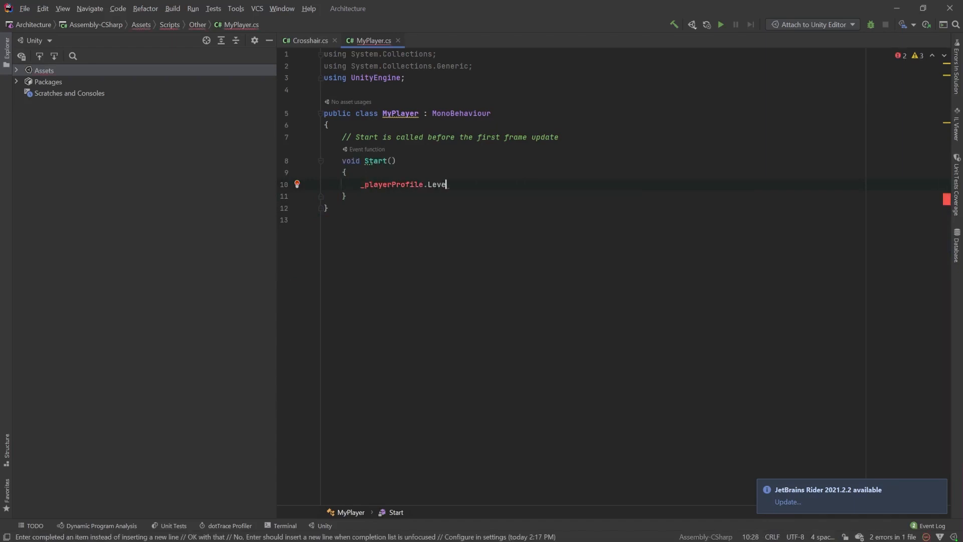
{"action": "type", "text": "l++;"}
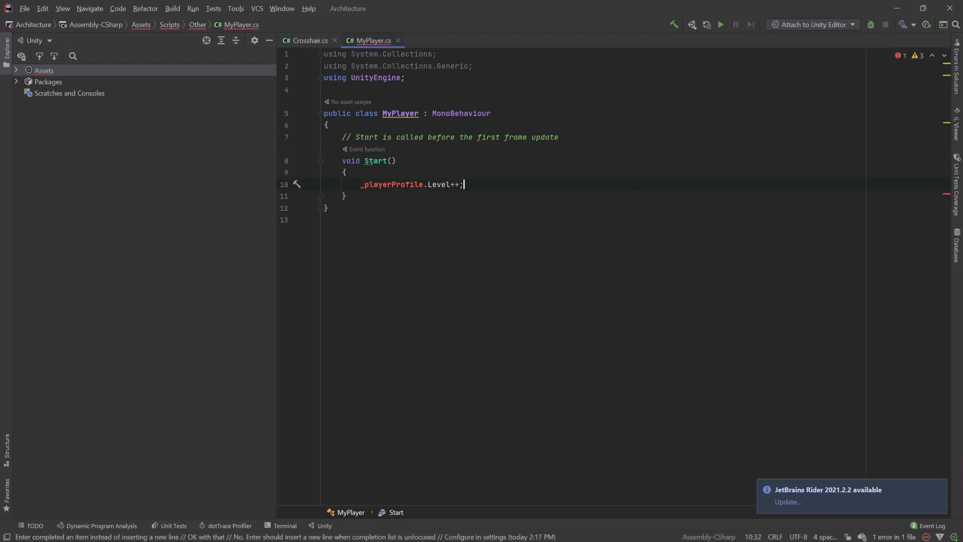
{"action": "type", "text": "_backend."}
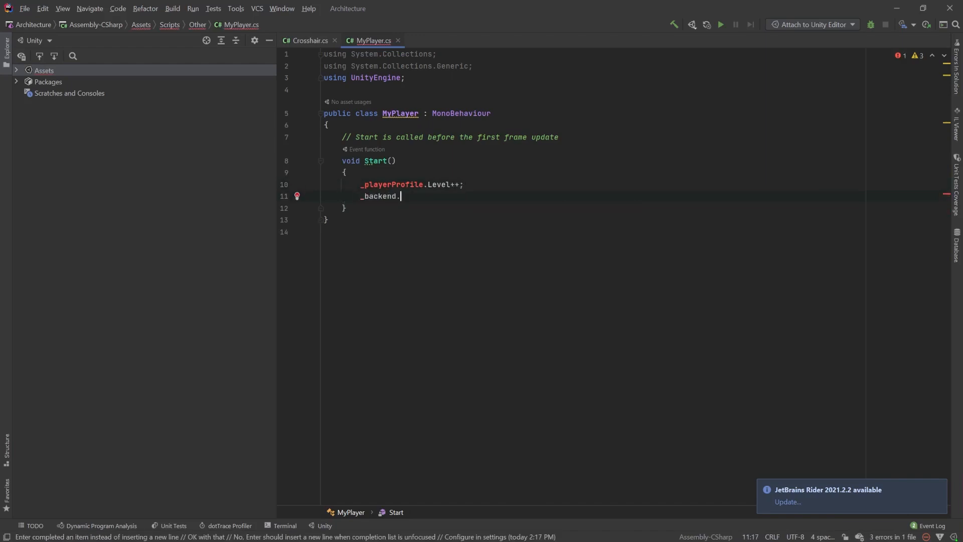
{"action": "type", "text": "Sync()"}
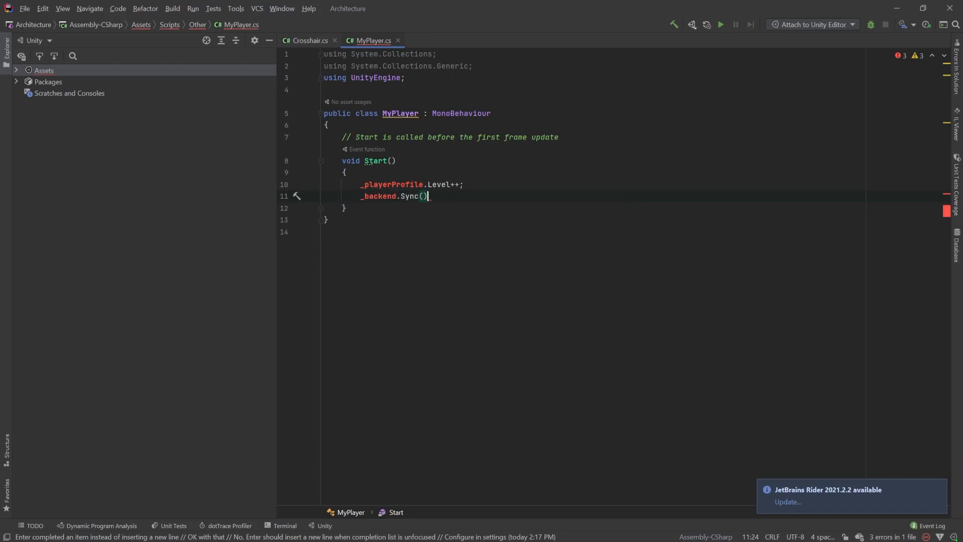
{"action": "key", "text": "enter"}
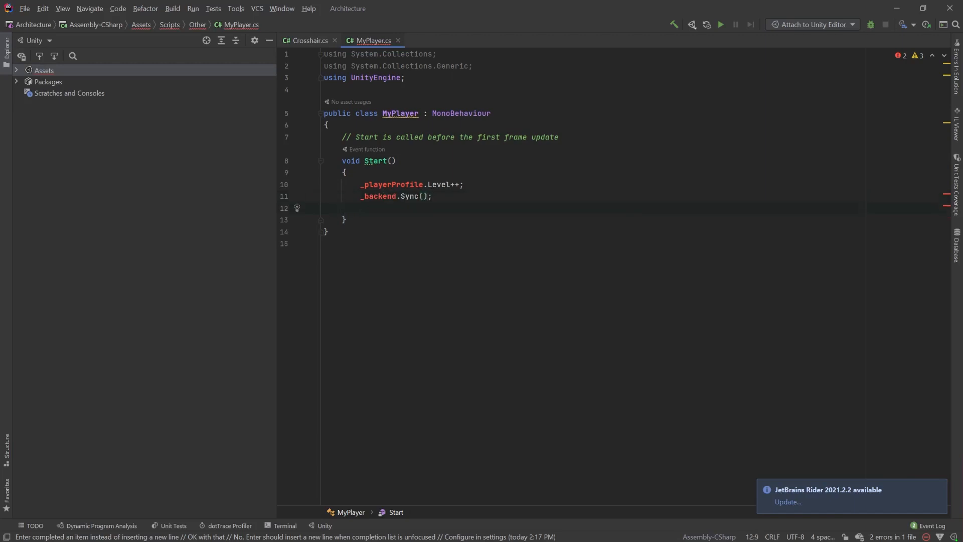
Step: Add two Instantiate calls spawning the confetti and level-up UI prefabs
{"action": "type", "text": "Instantiate("}
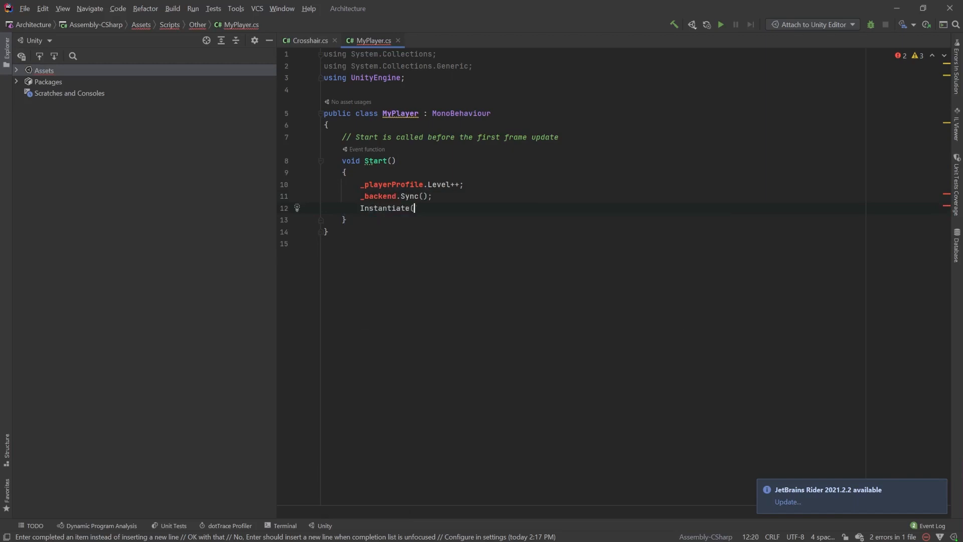
{"action": "type", "text": "SomeConfettiPrefab);"}
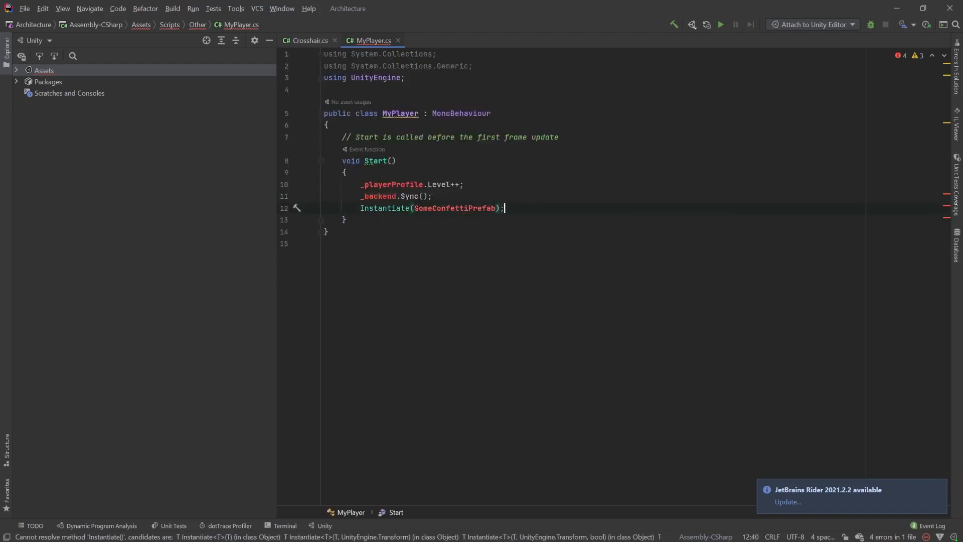
{"action": "key", "text": "enter"}
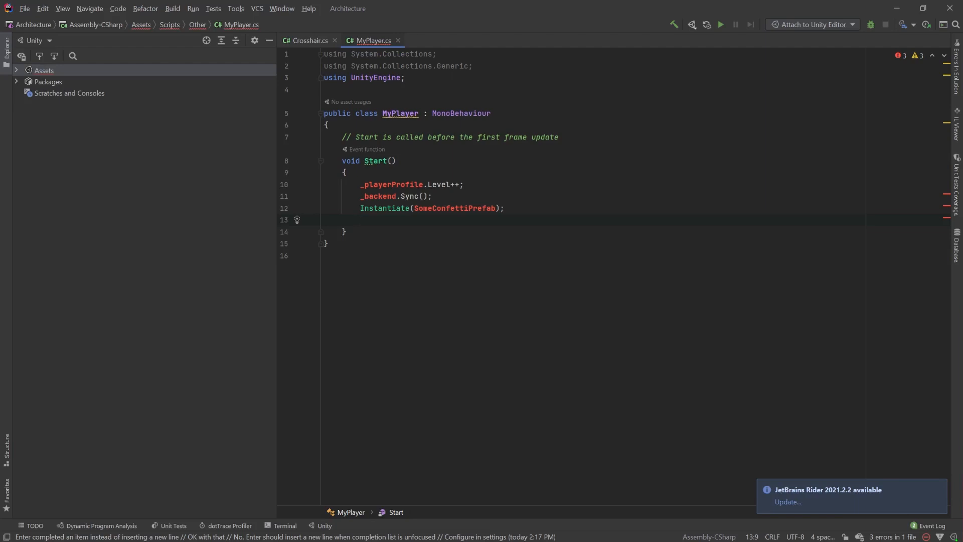
{"action": "type", "text": "Instati"}
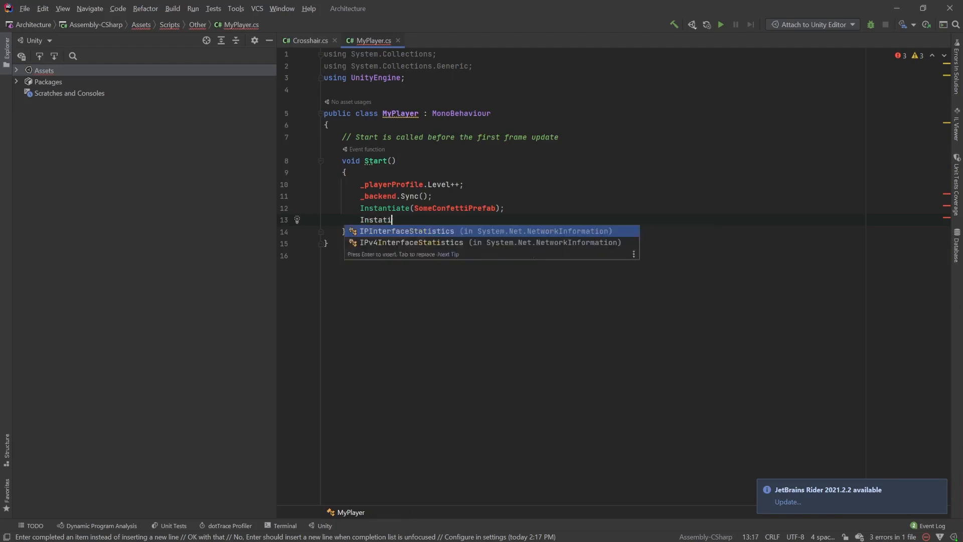
{"action": "type", "text": "("}
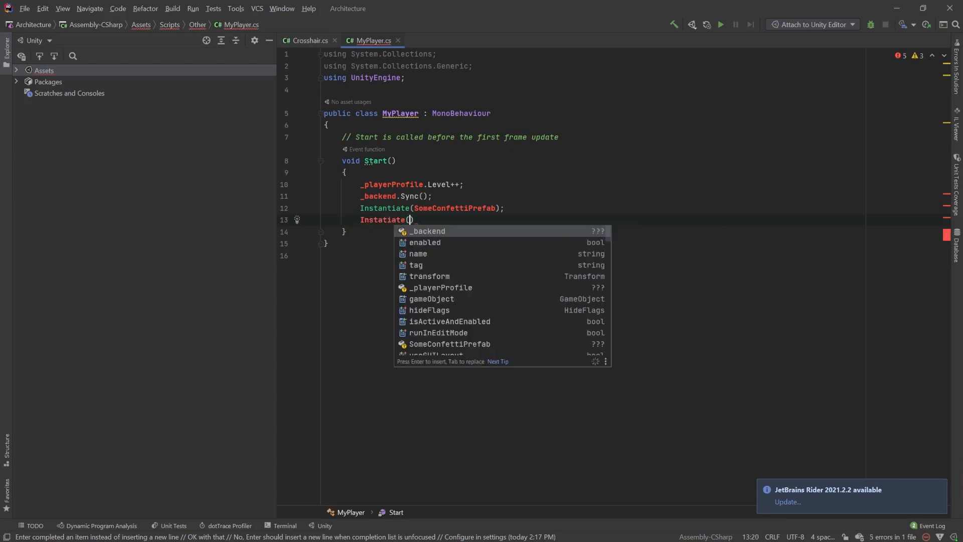
{"action": "type", "text": "SomeLevelUpUIPrefab"}
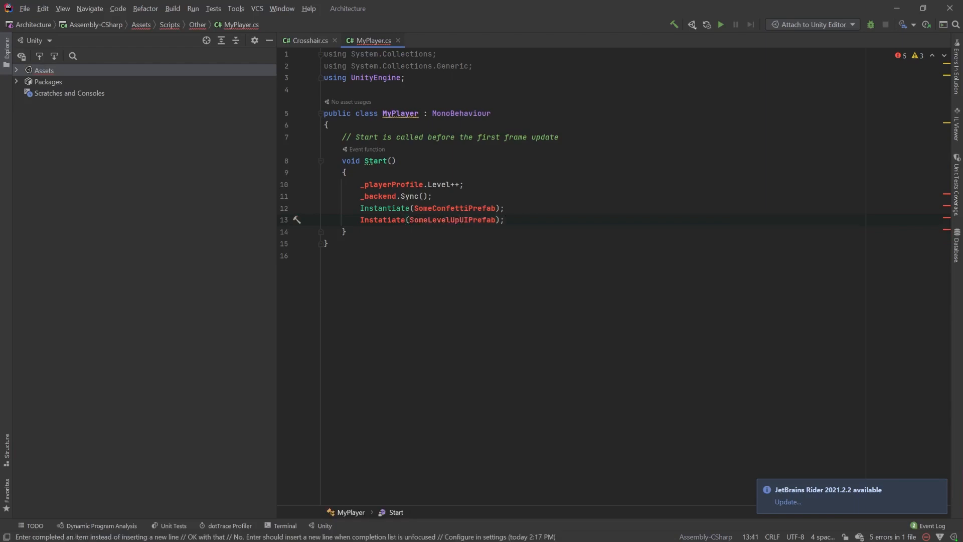
Step: Rename the Start method to LevelUp
{"action": "left_click", "coordinate": [385, 161]}
{"action": "type", "text": "On"}
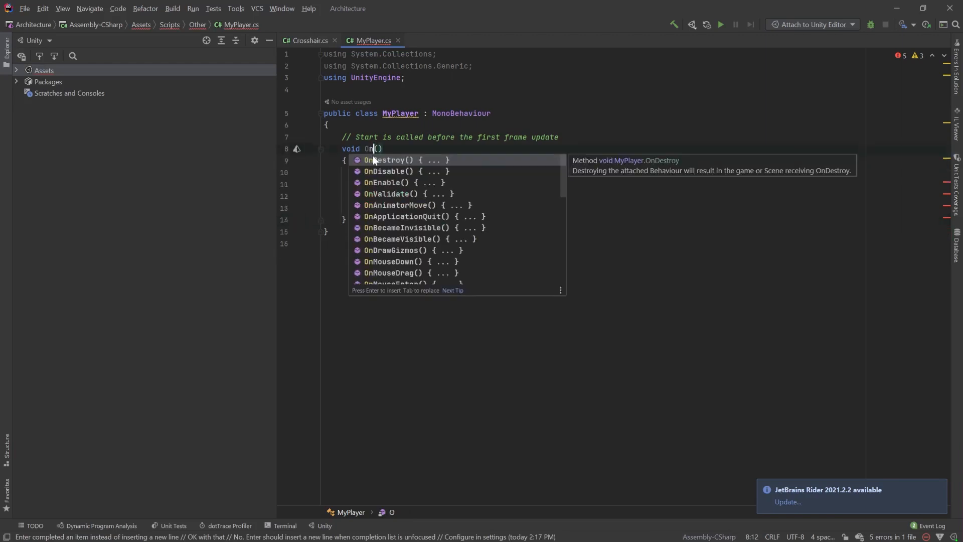
{"action": "type", "text": "LevelUp"}
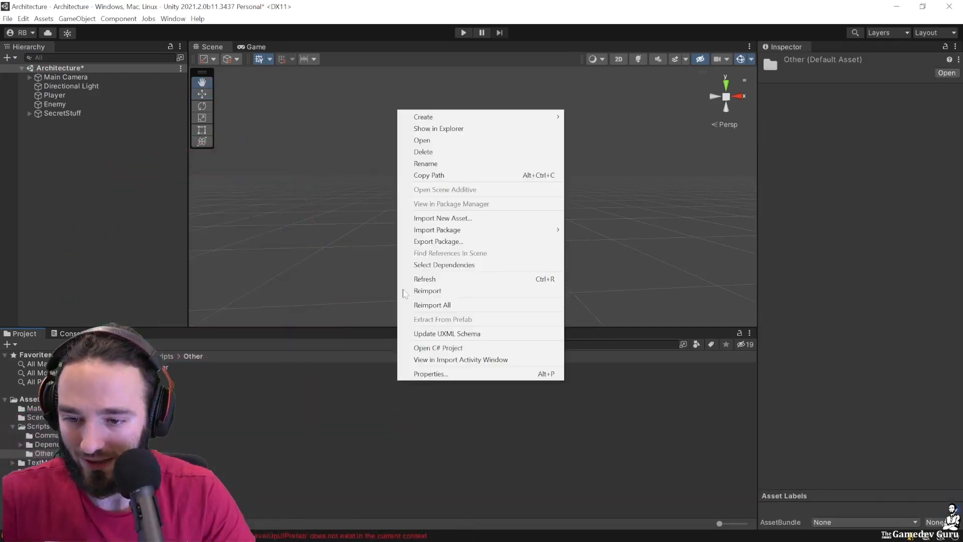
Step: Create a new C# script named ICommand in the Other folder
{"action": "left_click", "coordinate": [423, 116]}
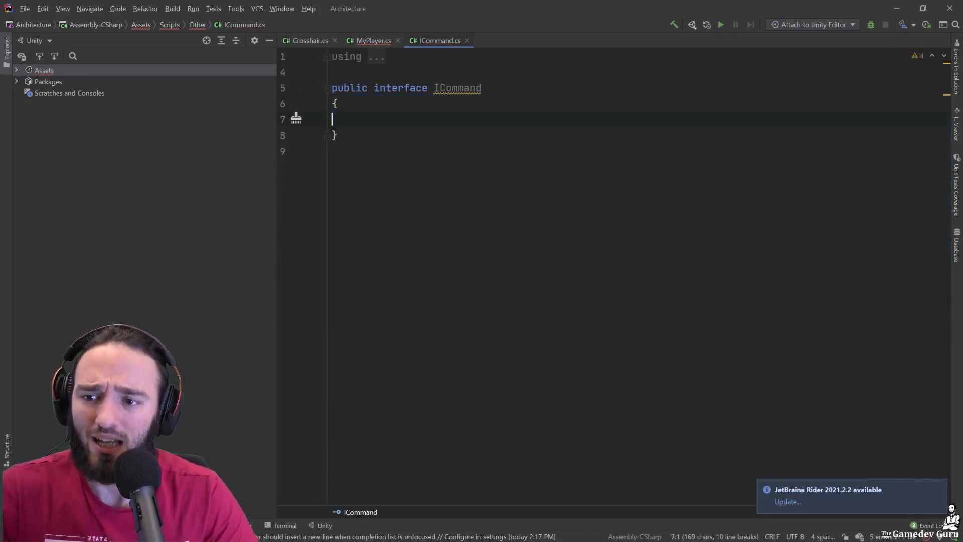
Step: Declare a single IEnumerator Run(); method inside the ICommand interface
{"action": "key", "text": "Backspace"}
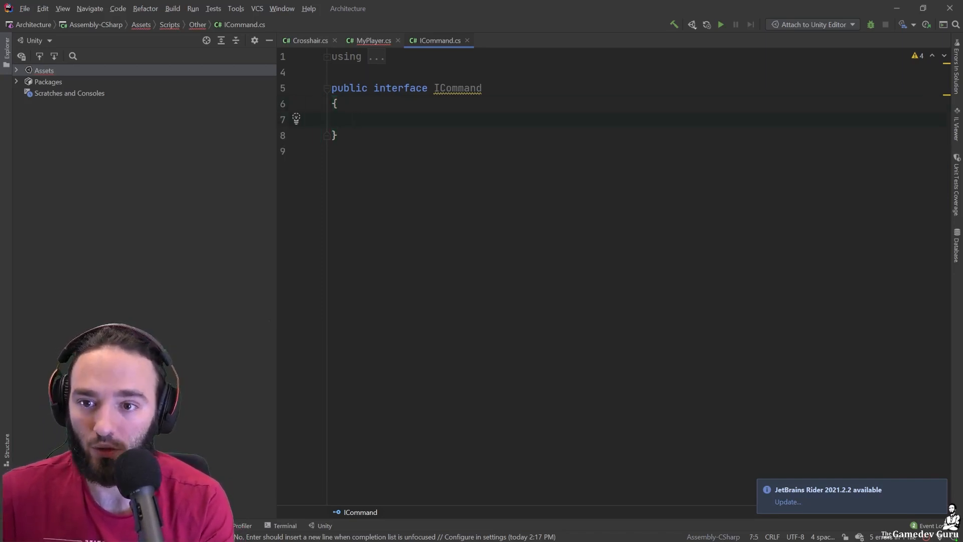
{"action": "type", "text": "IEnumer"}
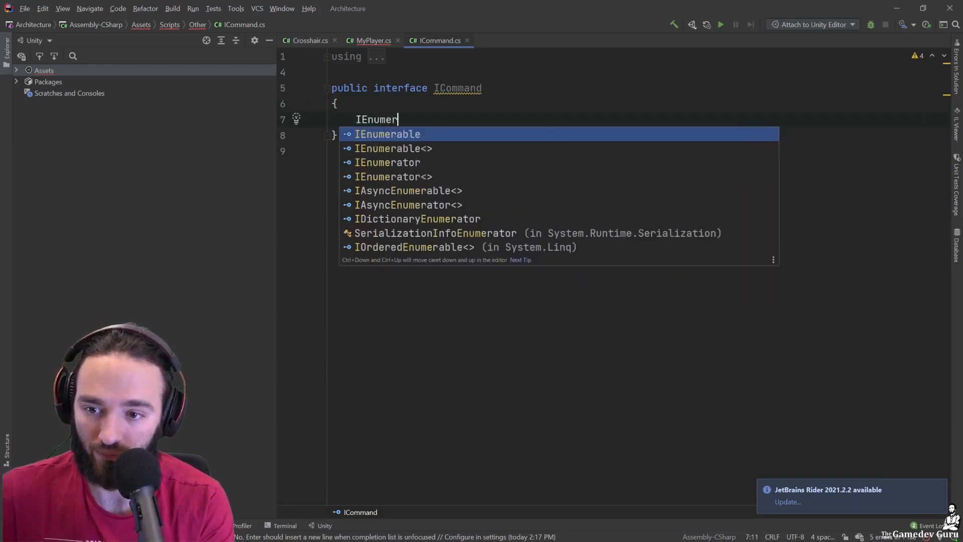
{"action": "type", "text": "ator"}
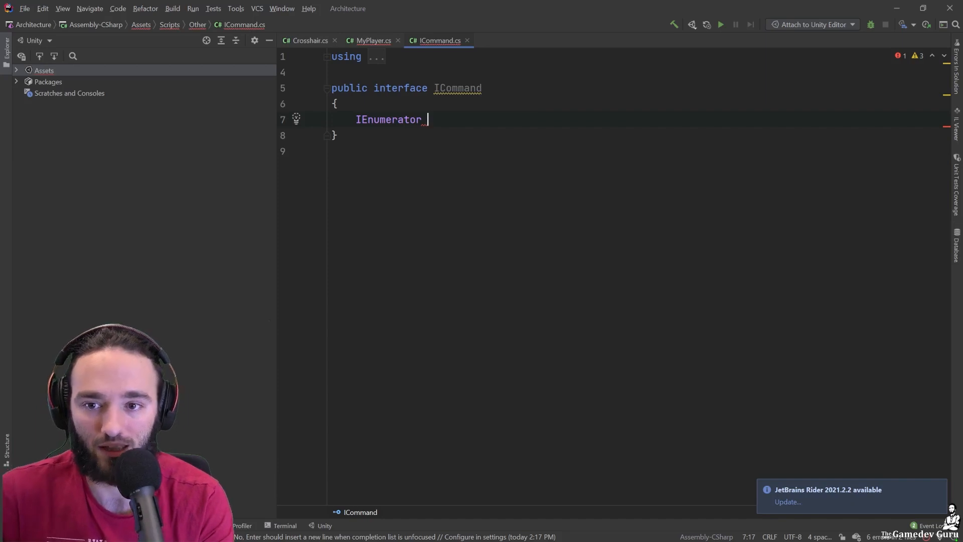
{"action": "type", "text": "Run()"}
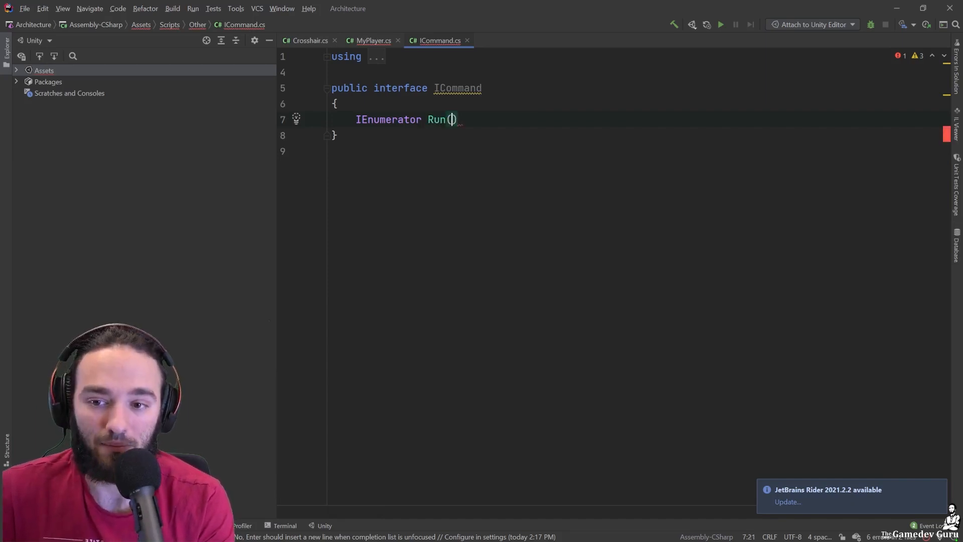
{"action": "type", "text": ";"}
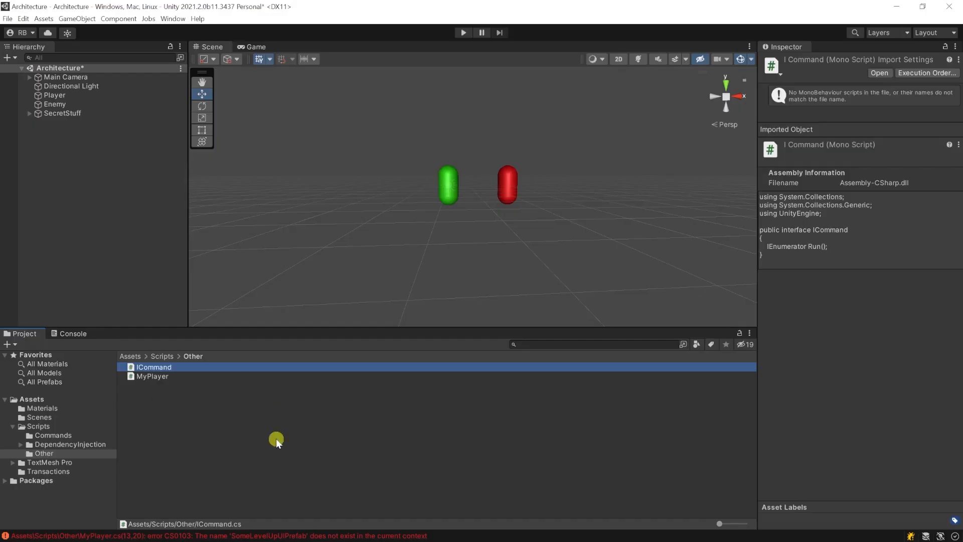
Step: Create a new C# script named LevelUpCommand in the Other folder
{"action": "right_click", "coordinate": [277, 442]}
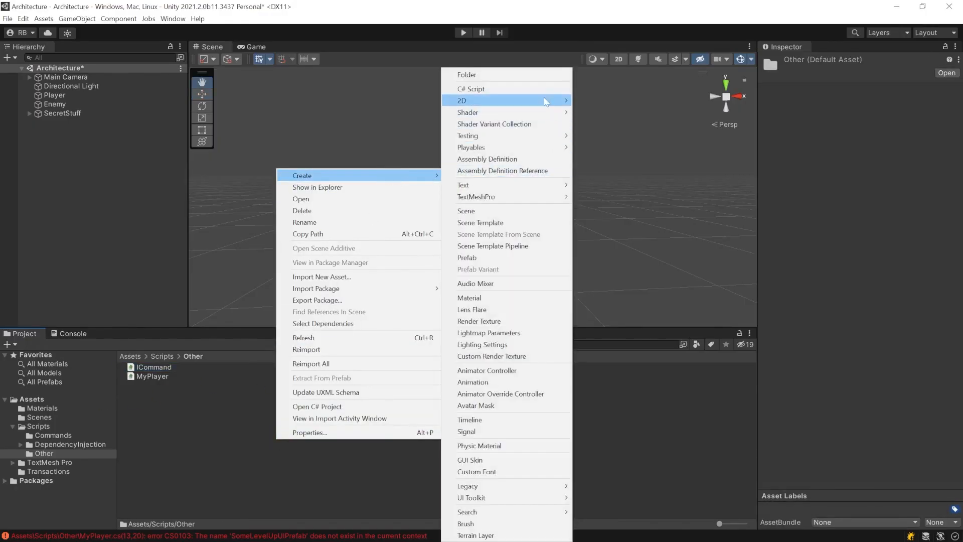
{"action": "left_click", "coordinate": [471, 89]}
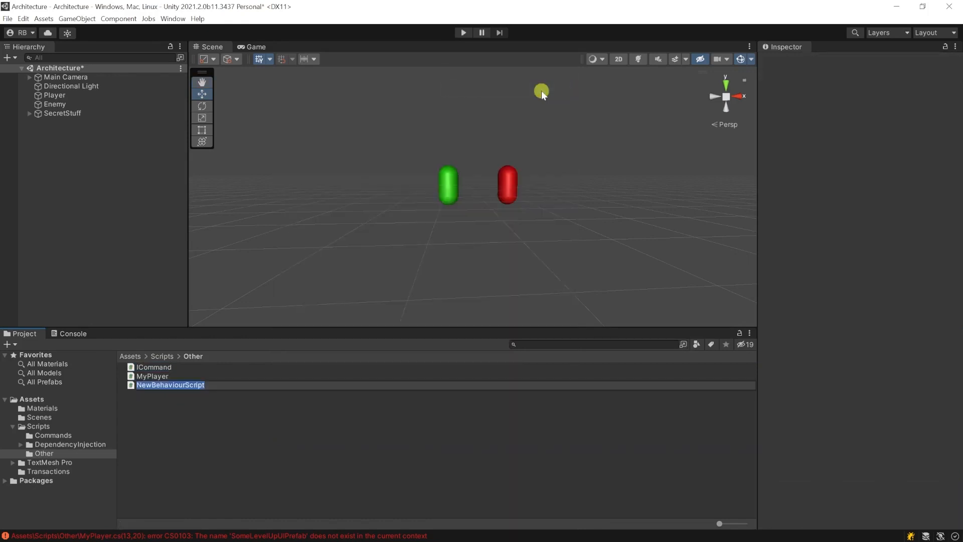
{"action": "type", "text": "LevelUpCommand : LevelUpCommand"}
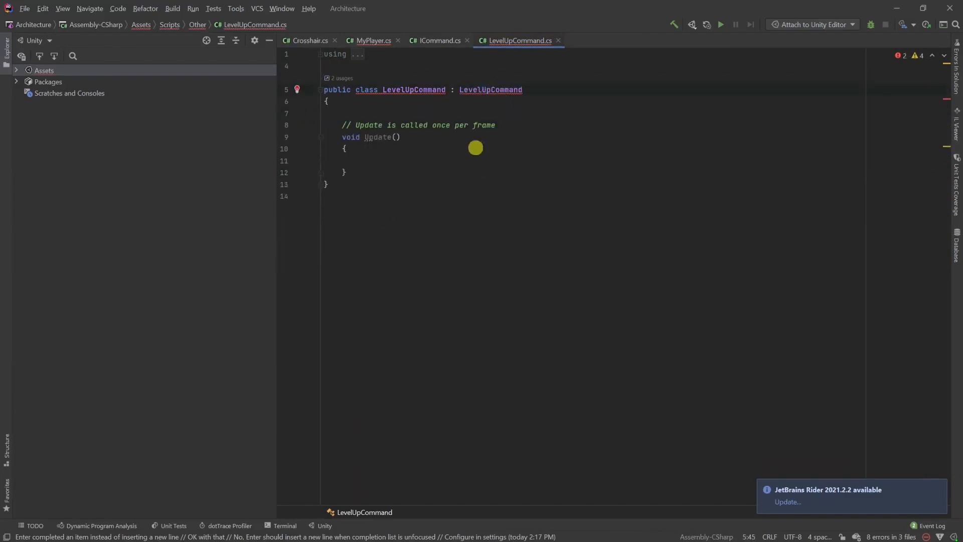
Step: Make MyLevelUpCommand implement ICommand with an empty public IEnumerator Run() method
{"action": "type", "text": "ICon"}
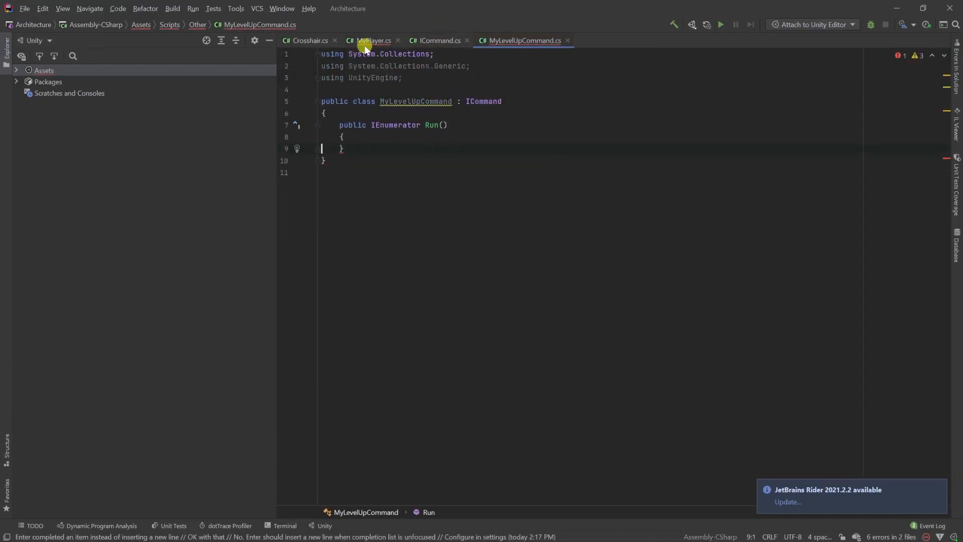
Step: Move the LevelUp body from MyPlayer into MyLevelUpCommand.Run, discarding the stray yield typing
{"action": "left_click", "coordinate": [371, 41]}
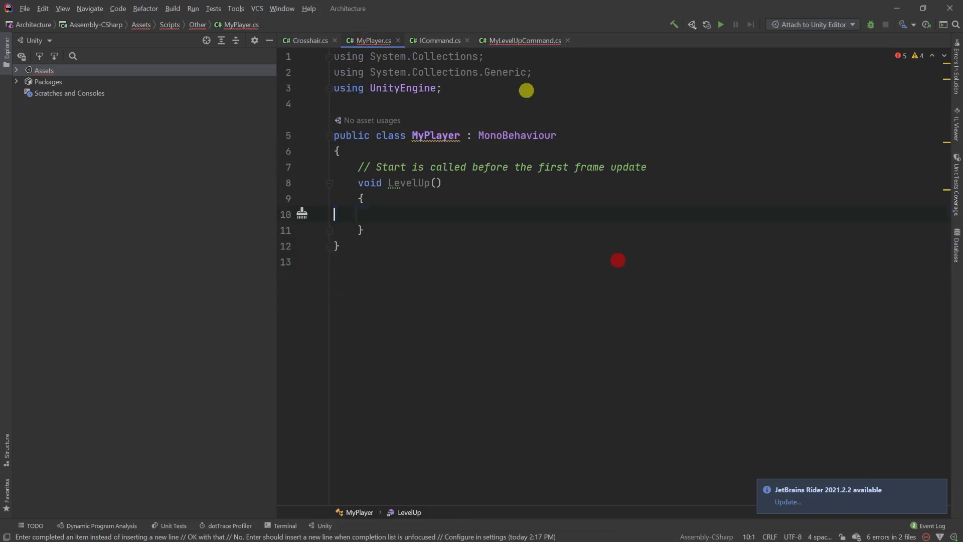
{"action": "left_click", "coordinate": [523, 40]}
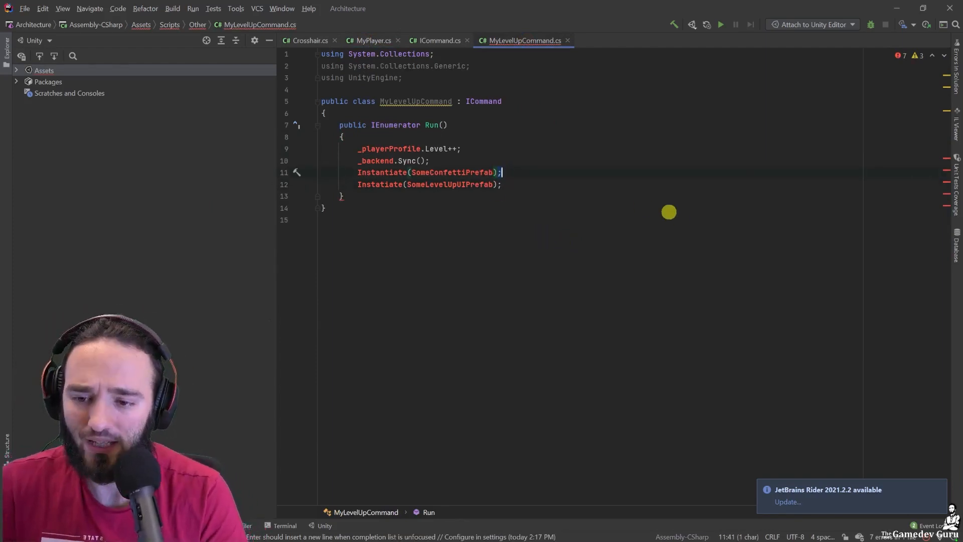
{"action": "type", "text": "yield re"}
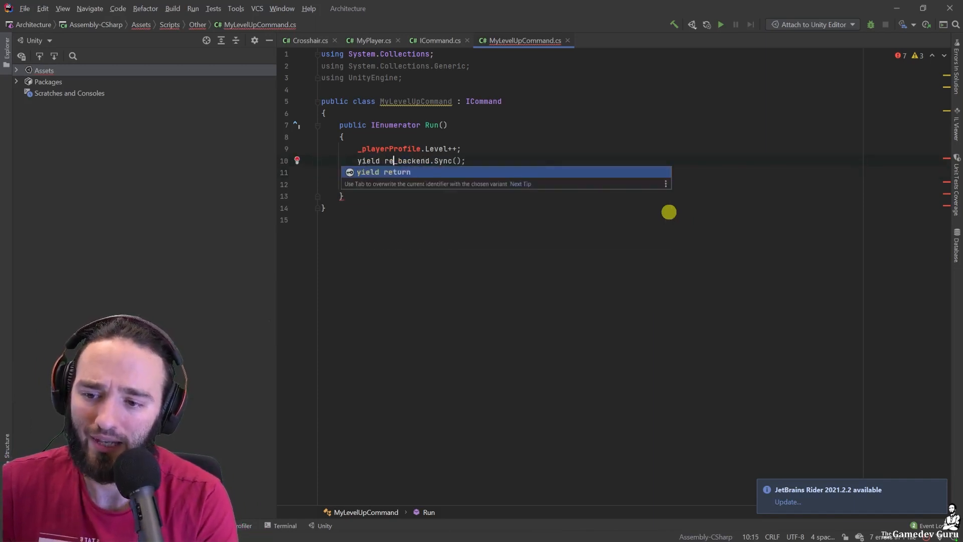
{"action": "key", "text": "Tab"}
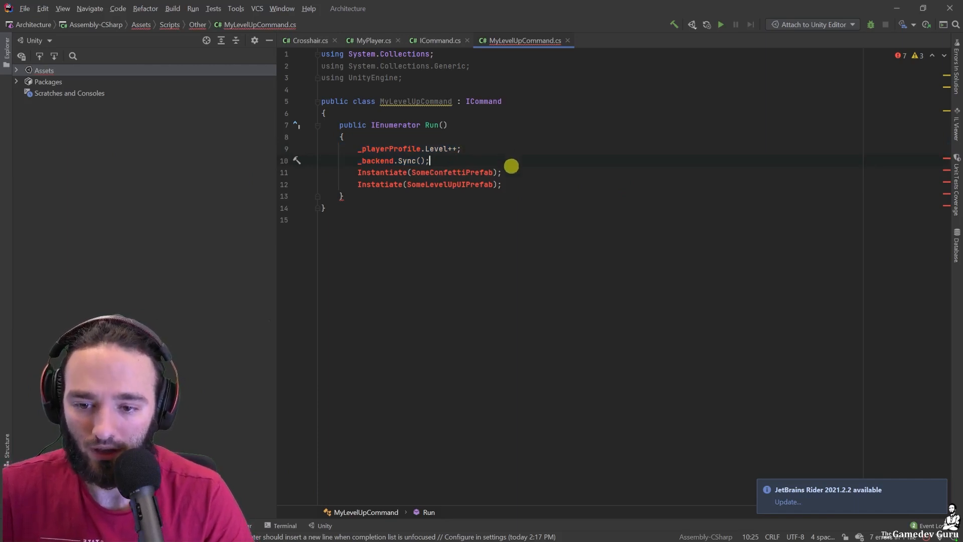
Step: Add 'yield return new SpawnConfettiCommand().Run();' and generate the SpawnConfettiCommand class stub
{"action": "key", "text": "Enter"}
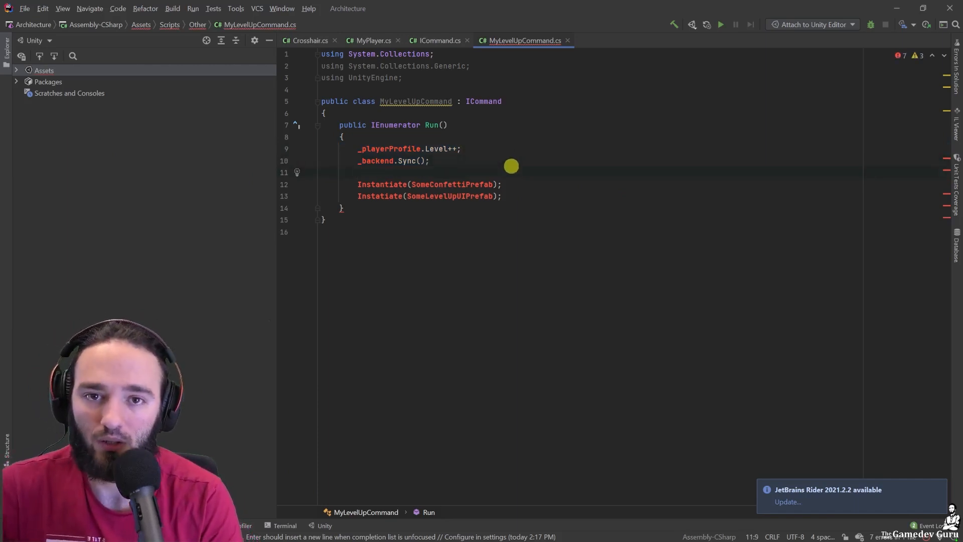
{"action": "type", "text": "yield retur"}
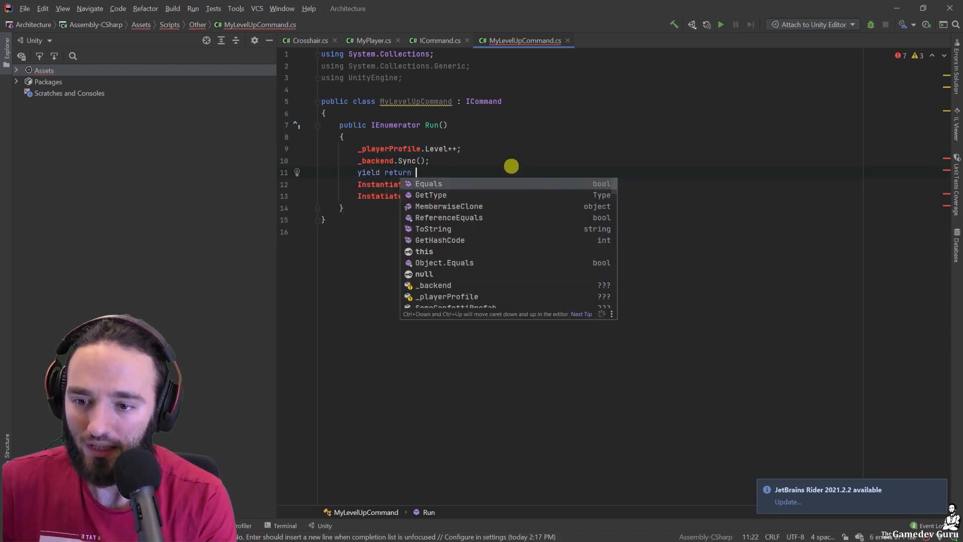
{"action": "type", "text": "new Spawn"}
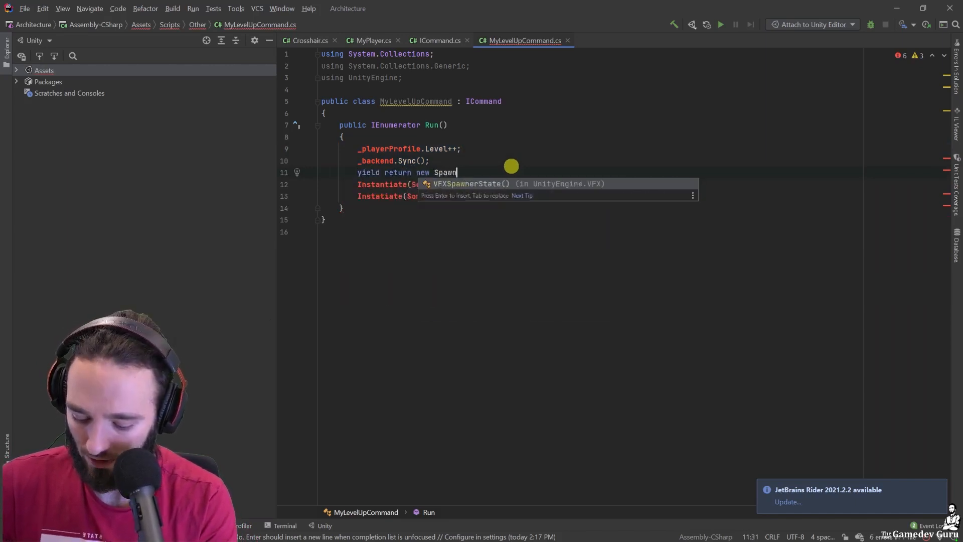
{"action": "type", "text": "Confetti()"}
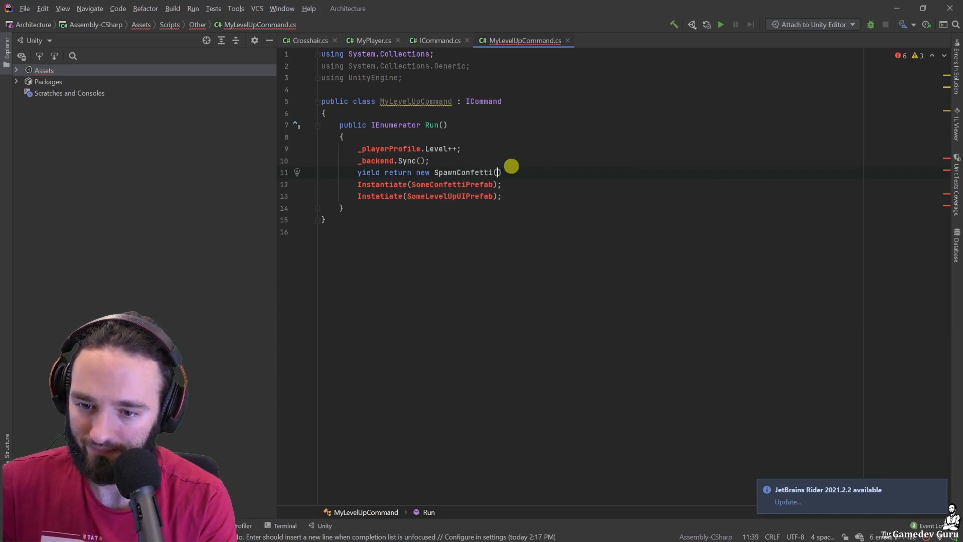
{"action": "type", "text": ".Run();"}
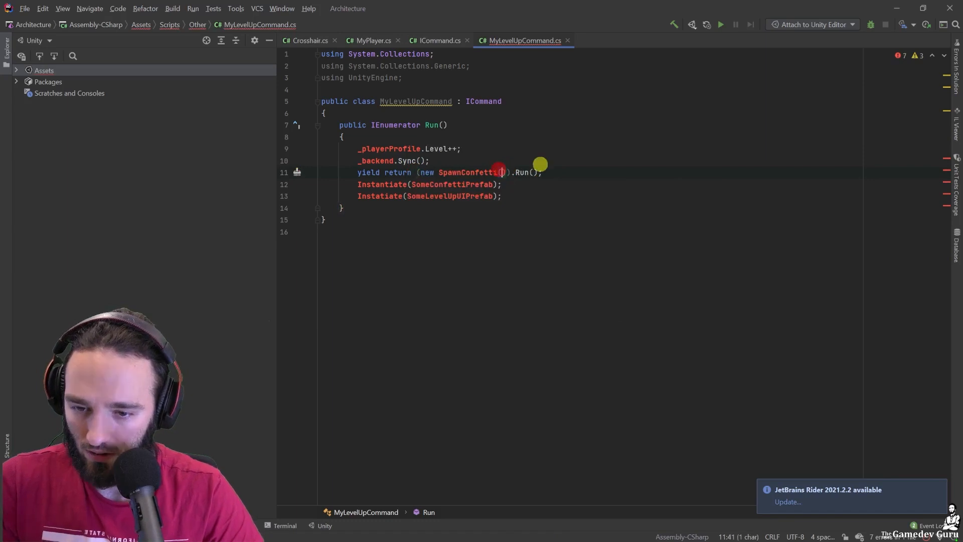
{"action": "type", "text": "Com"}
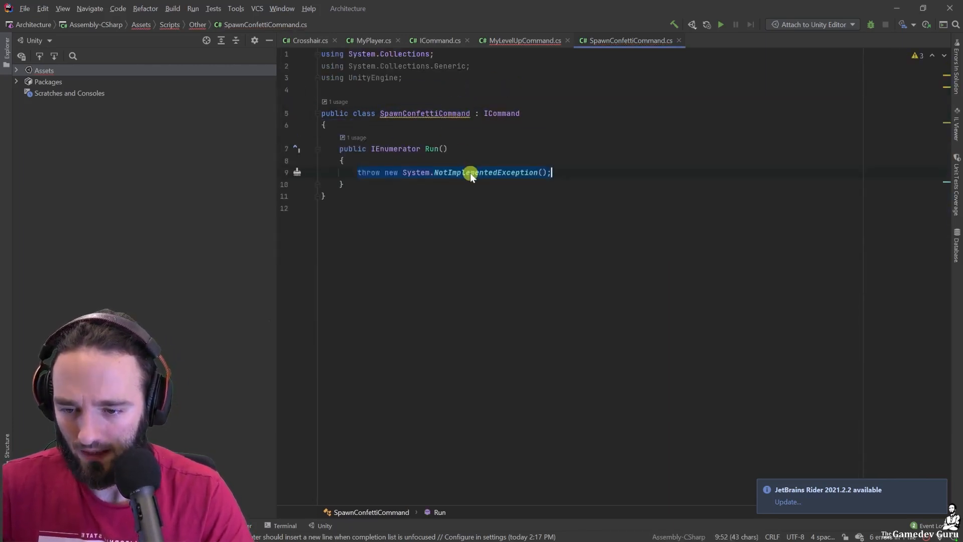
Step: Have SpawnConfettiCommand.Run instantiate ConfettiPrefab and begin a wait yield
{"action": "type", "text": "Instantiate"}
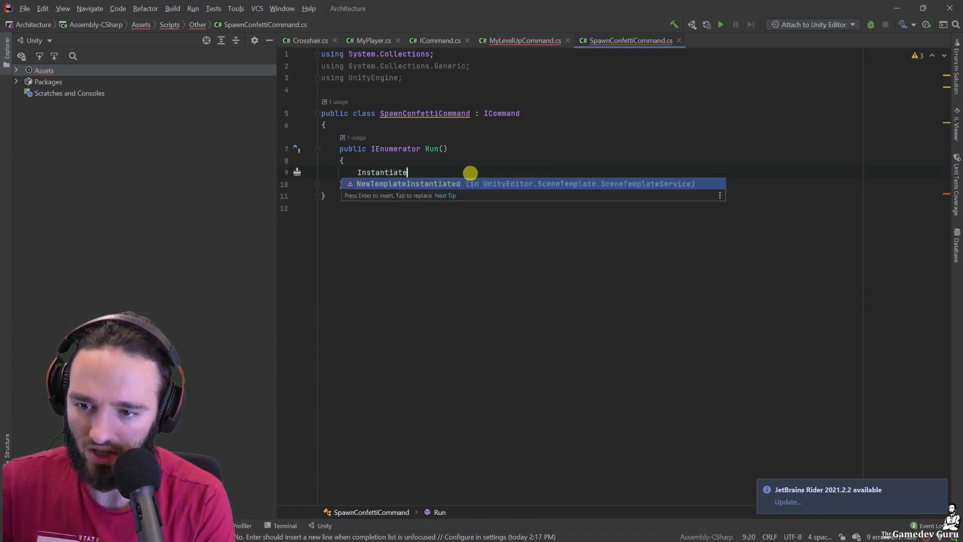
{"action": "type", "text": "()"}
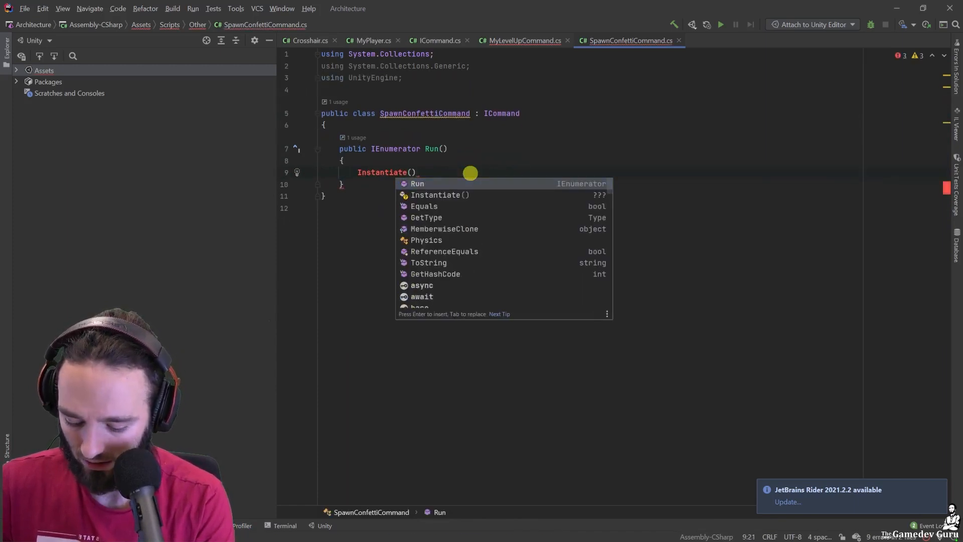
{"action": "type", "text": "COnfetti"}
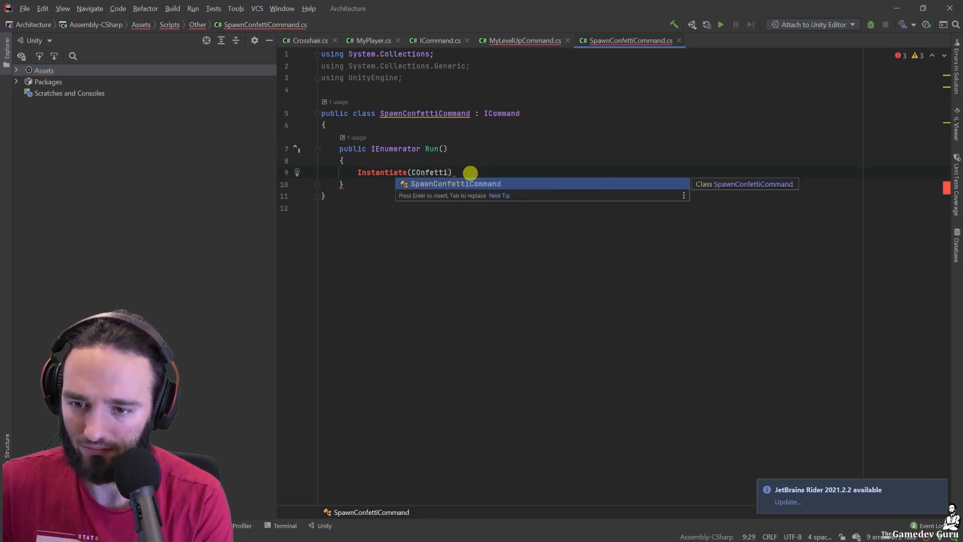
{"action": "type", "text": "ConfettiPrefab"}
{"action": "type", "text": "yield return "}
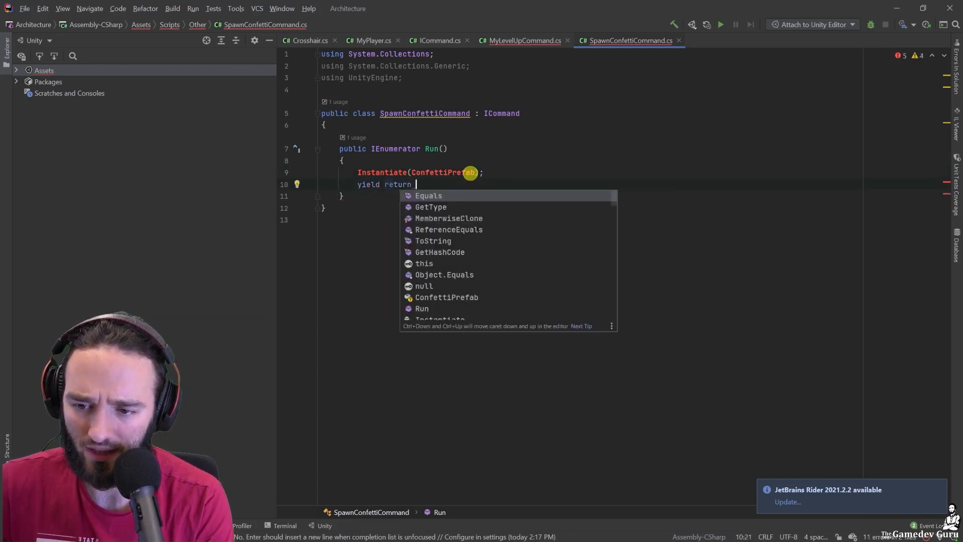
{"action": "type", "text": "new WaitForSeconds(10);"}
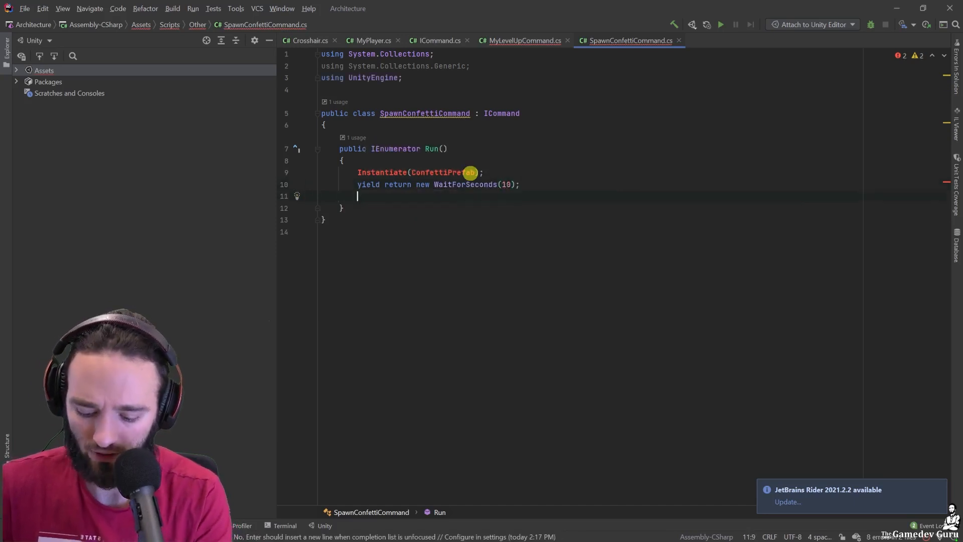
Step: Write a trial 'yield return new WaitUntil(ParticleSystem...IsFinished)' line before settling on WaitForSeconds(10)
{"action": "type", "text": "yield"}
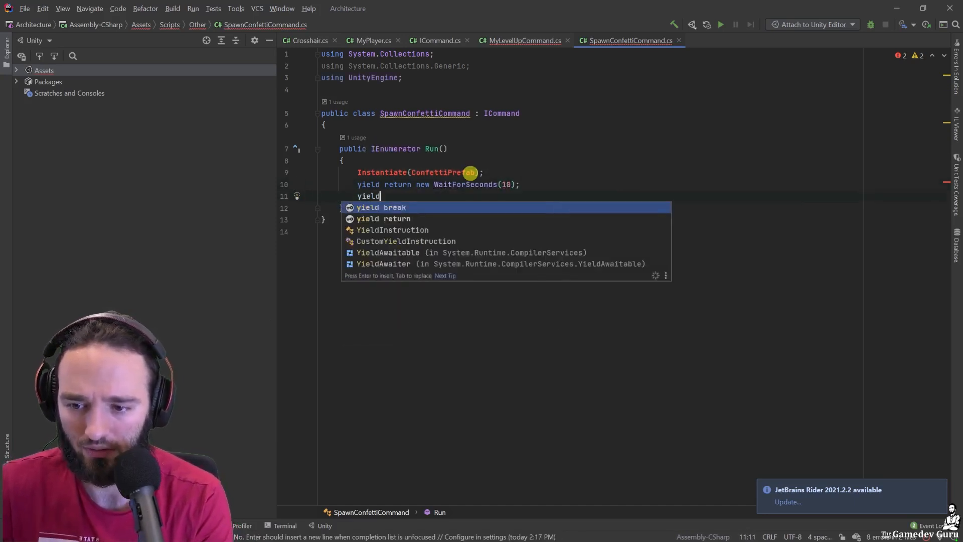
{"action": "type", "text": "return new"}
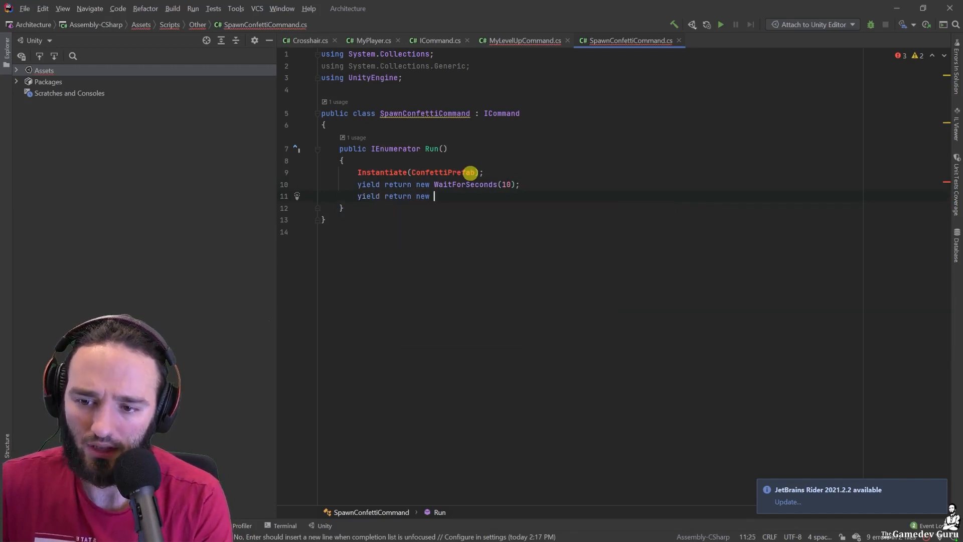
{"action": "type", "text": "WaitUntil(() => youra"}
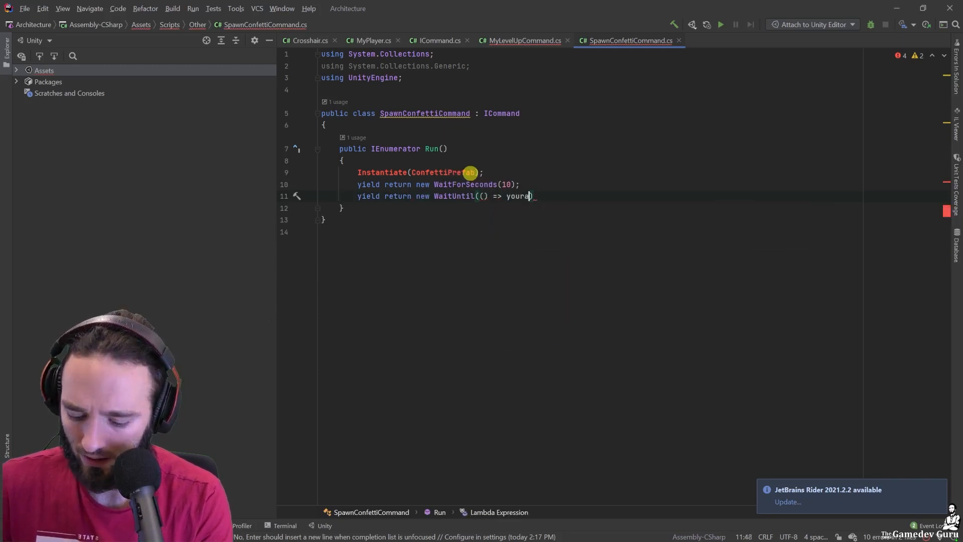
{"action": "type", "text": "ParticleSystem.Is"}
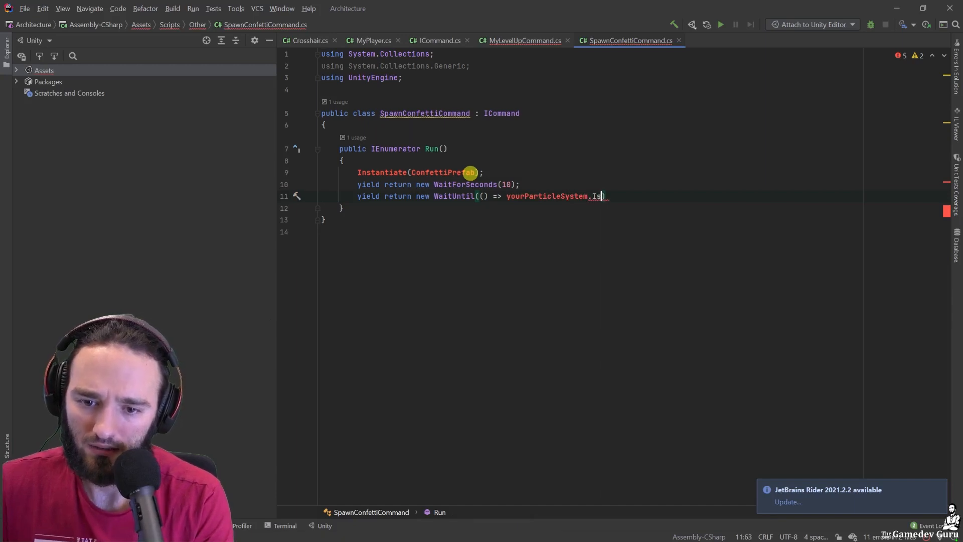
{"action": "key", "text": "Backspace"}
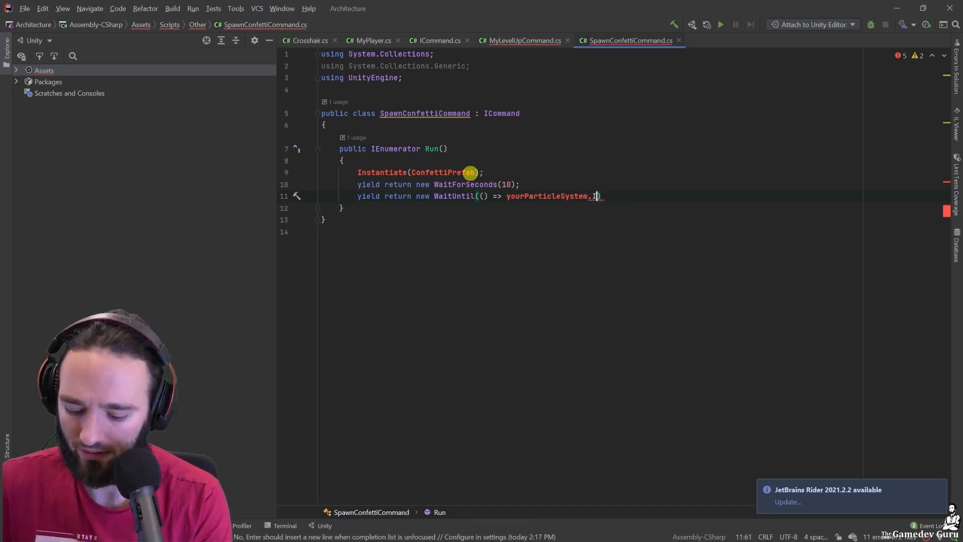
{"action": "type", "text": "sFinished"}
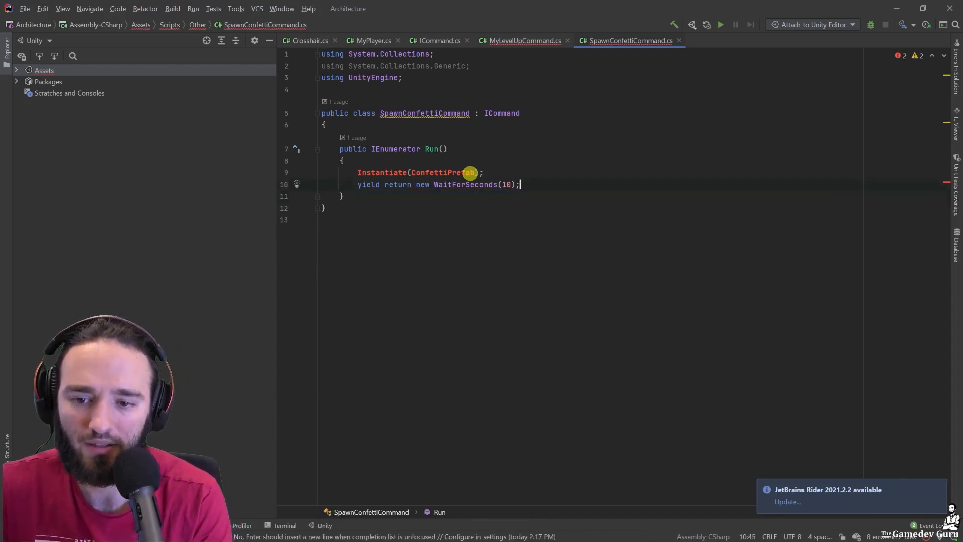
Step: Store the spawned object in var confetti via Camera.main Instantiate of new GameObject() and Destroy it after the wait
{"action": "type", "text": "Destroy();"}
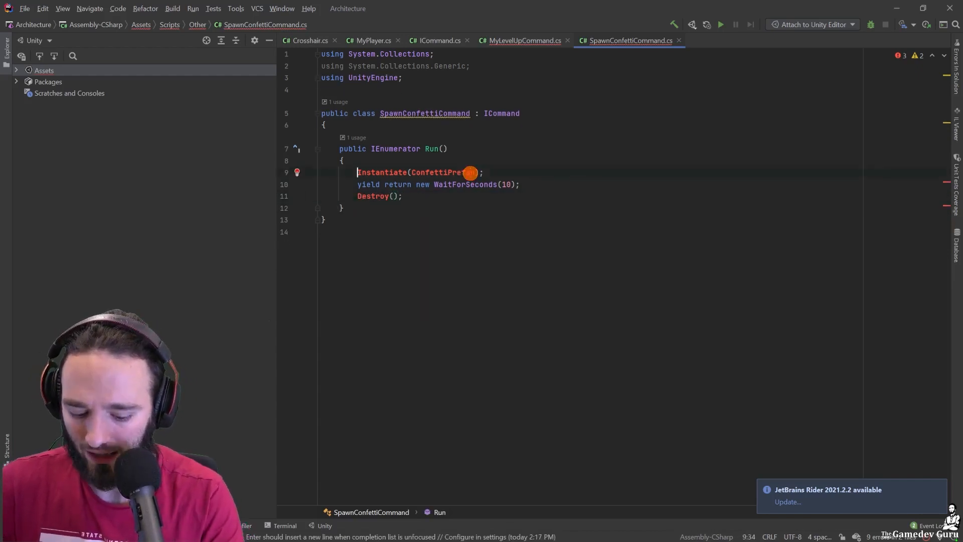
{"action": "type", "text": "var confetti ="}
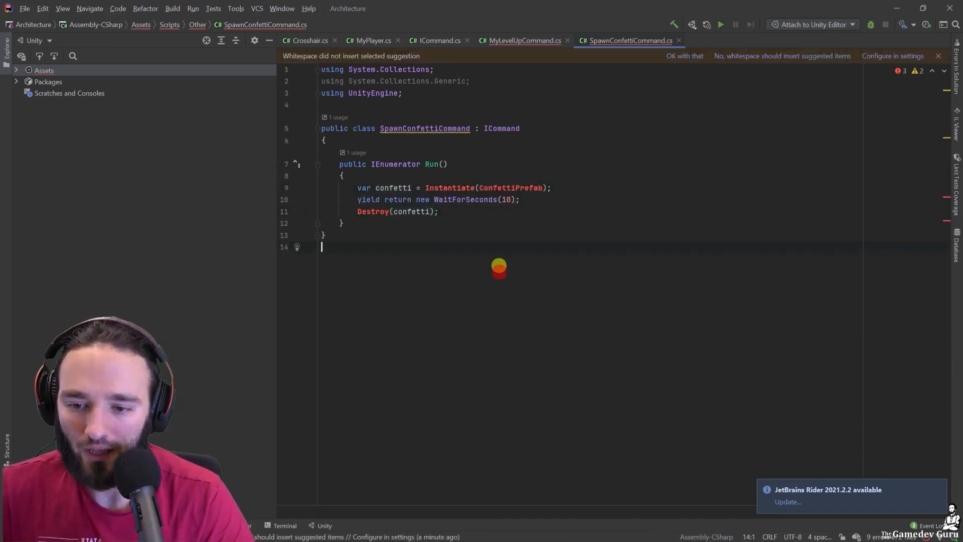
{"action": "left_click", "coordinate": [438, 188]}
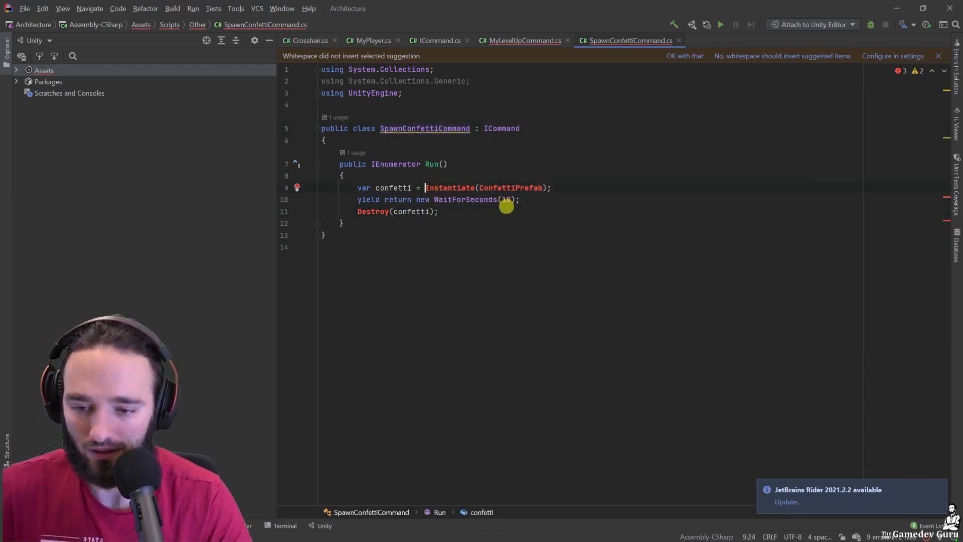
{"action": "type", "text": "Camera.main."}
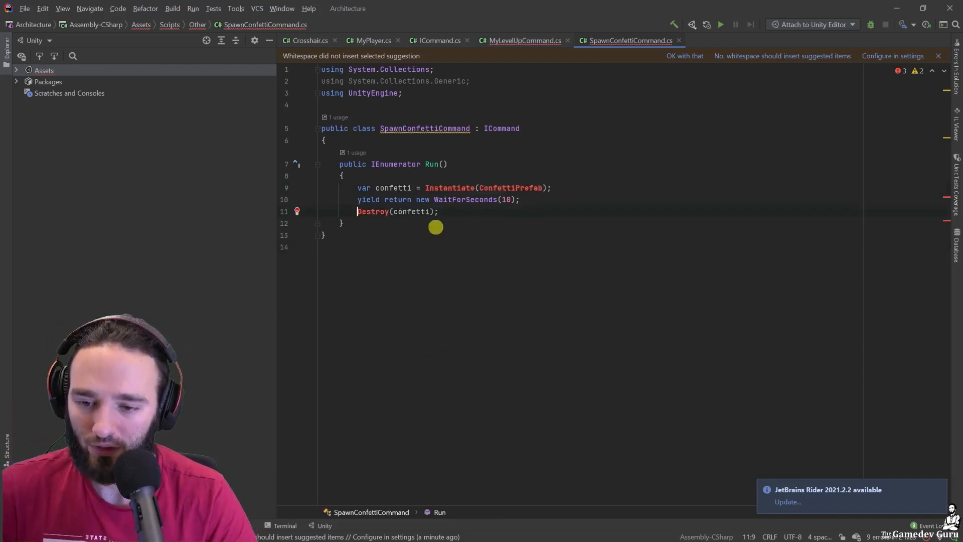
{"action": "left_click", "coordinate": [452, 187]}
{"action": "type", "text": "Camera."}
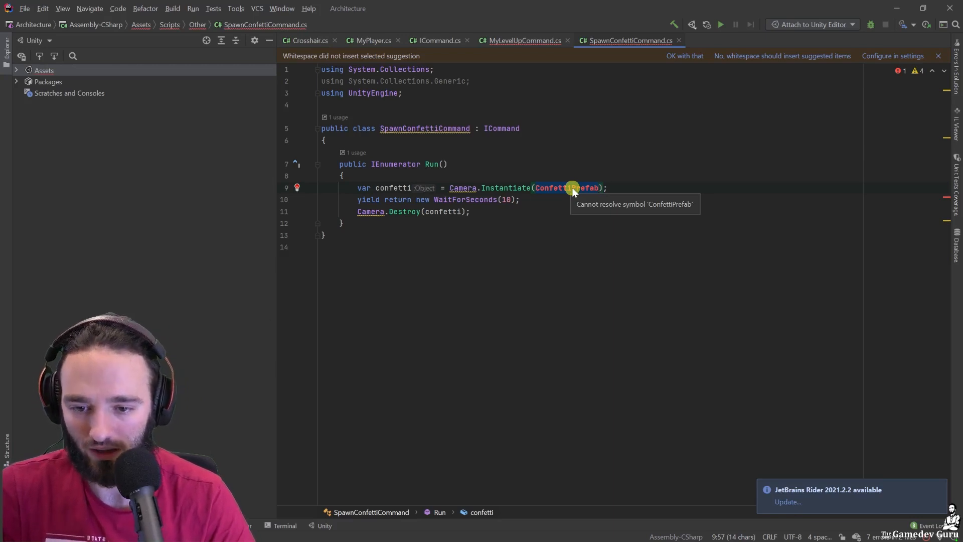
{"action": "type", "text": "new GameObject()"}
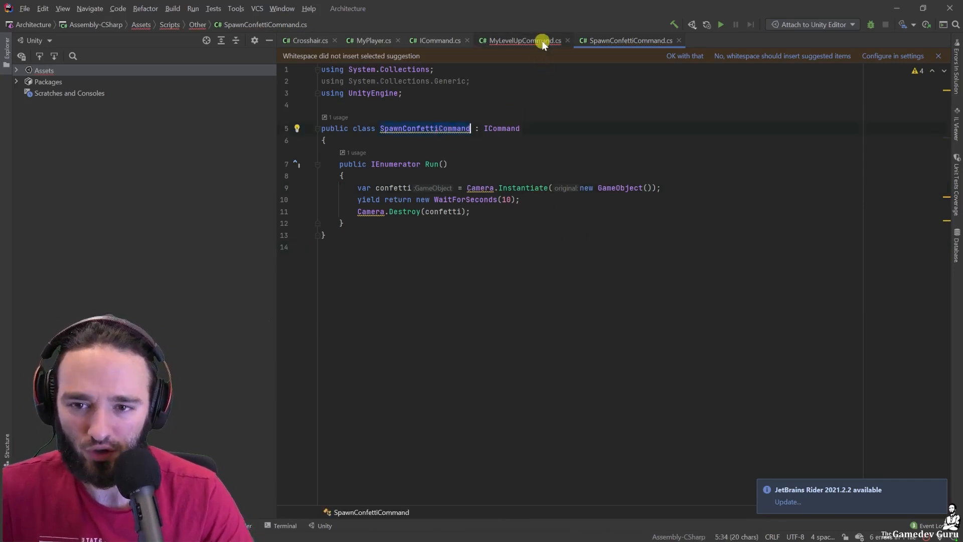
Step: In MyLevelUpCommand's Run(), swap the Instantiate lines for yield return (new ShowLevelPopupCommand()).Run();
{"action": "left_click", "coordinate": [522, 41]}
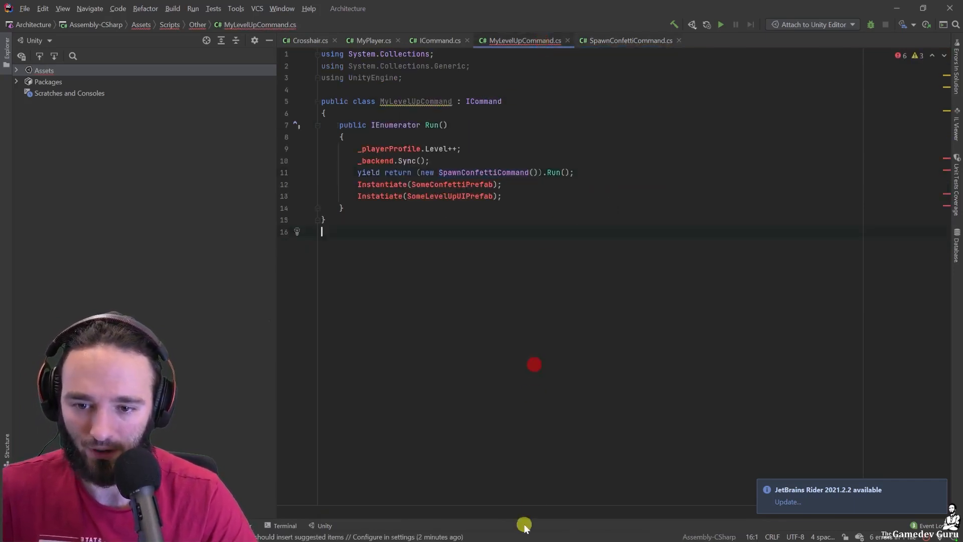
{"action": "left_click", "coordinate": [528, 171]}
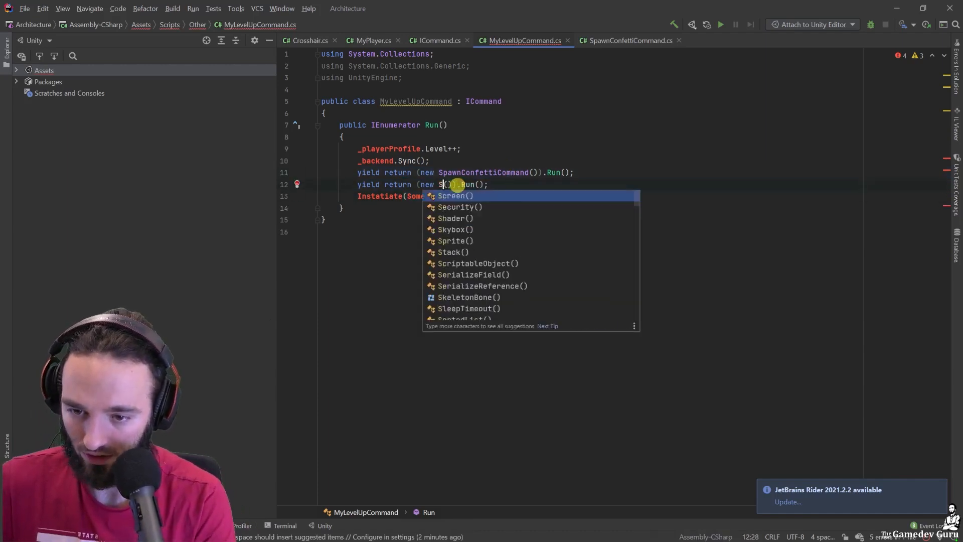
{"action": "type", "text": "howLevelPopupCommand"}
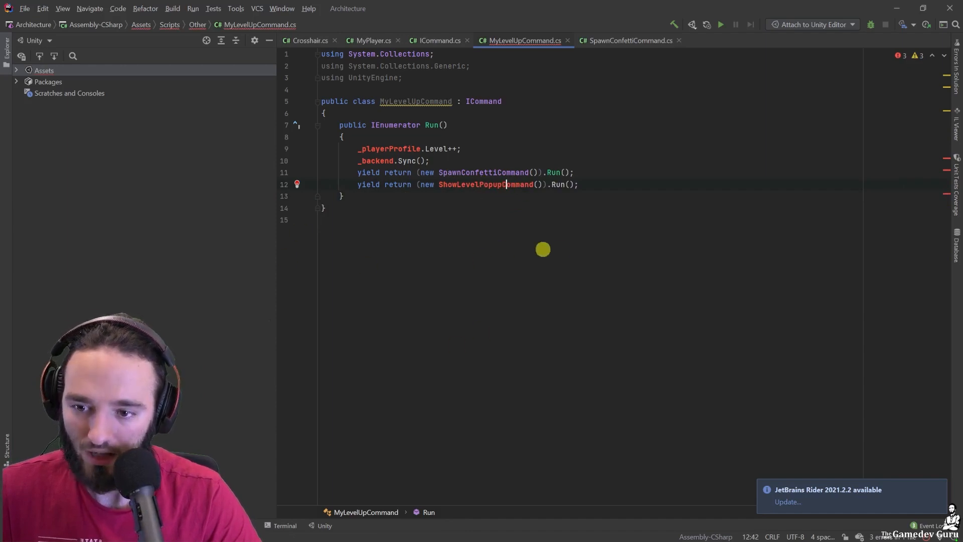
{"action": "mouse_move", "coordinate": [460, 209]}
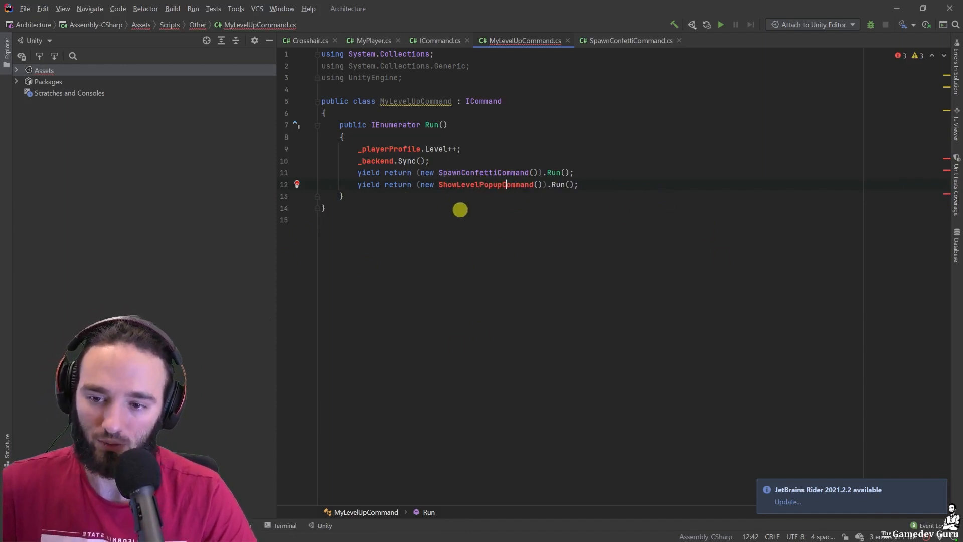
{"action": "mouse_move", "coordinate": [368, 180]}
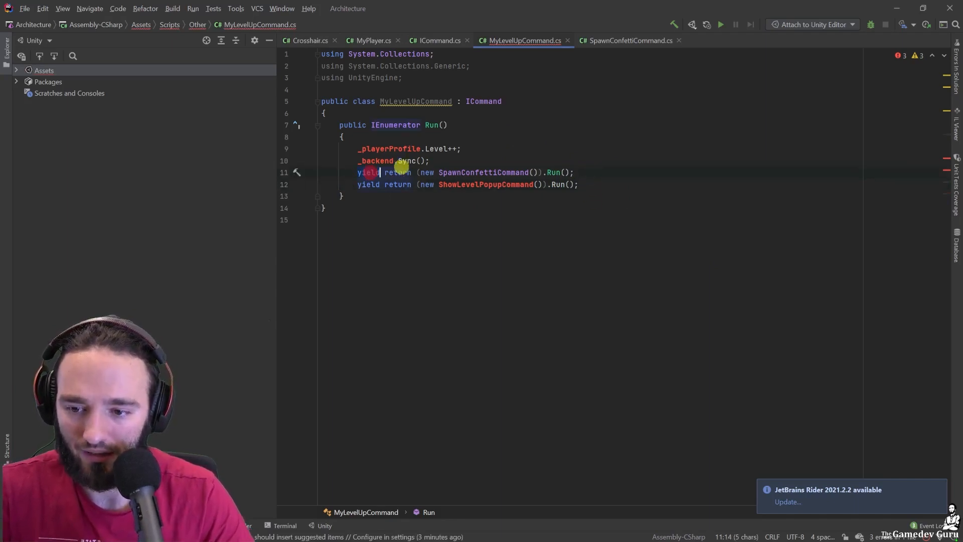
Step: Change the confetti line to StartCoroutine(new SpawnConfettiCommand().Run()); then move to MyPlayer.cs
{"action": "type", "text": "StartCoroutin"}
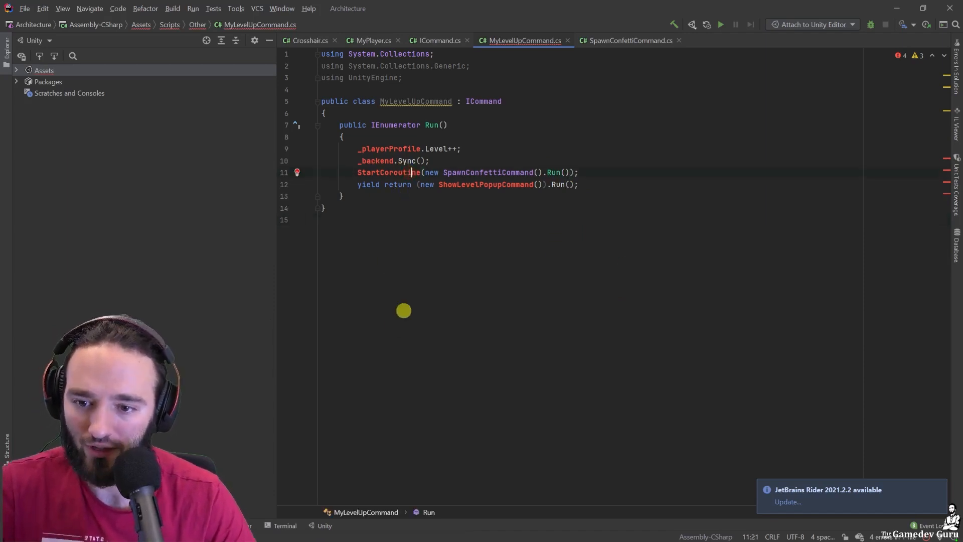
{"action": "mouse_move", "coordinate": [397, 301]}
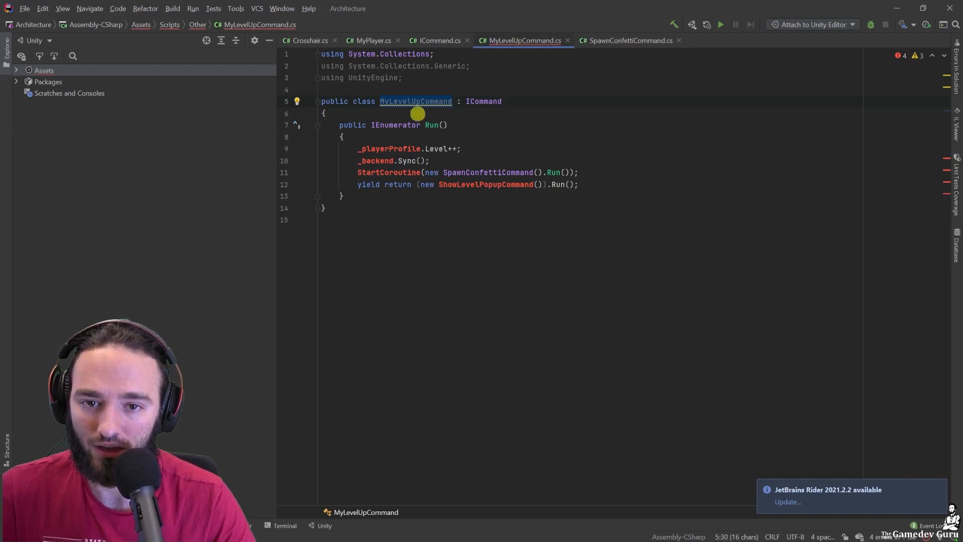
{"action": "left_click", "coordinate": [370, 40]}
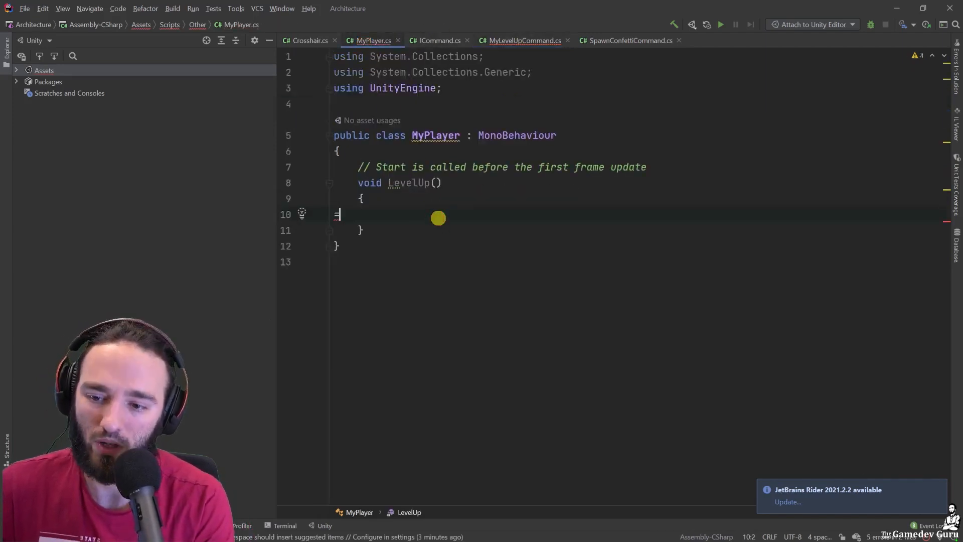
Step: Write StartCoroutine(new MyLevelUpCommand().Run()); in LevelUp and change its return type to IEnumerator
{"action": "type", "text": "StartCoroutine(MyLevelUpCommand"}
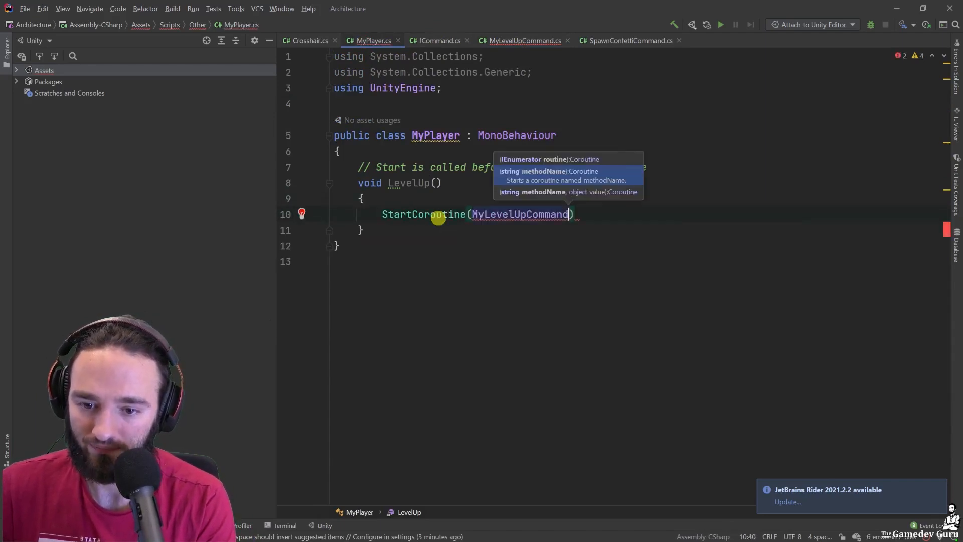
{"action": "type", "text": "new"}
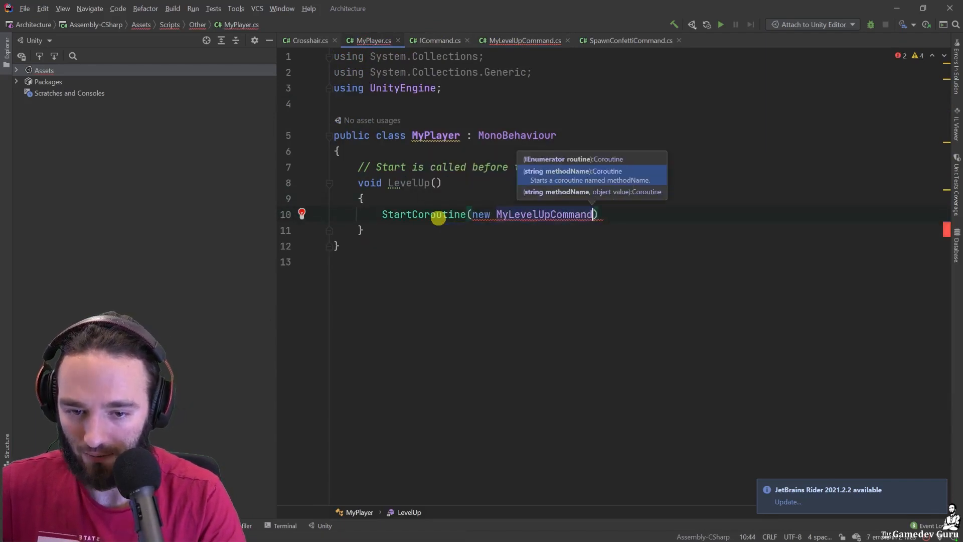
{"action": "type", "text": "().Run())"}
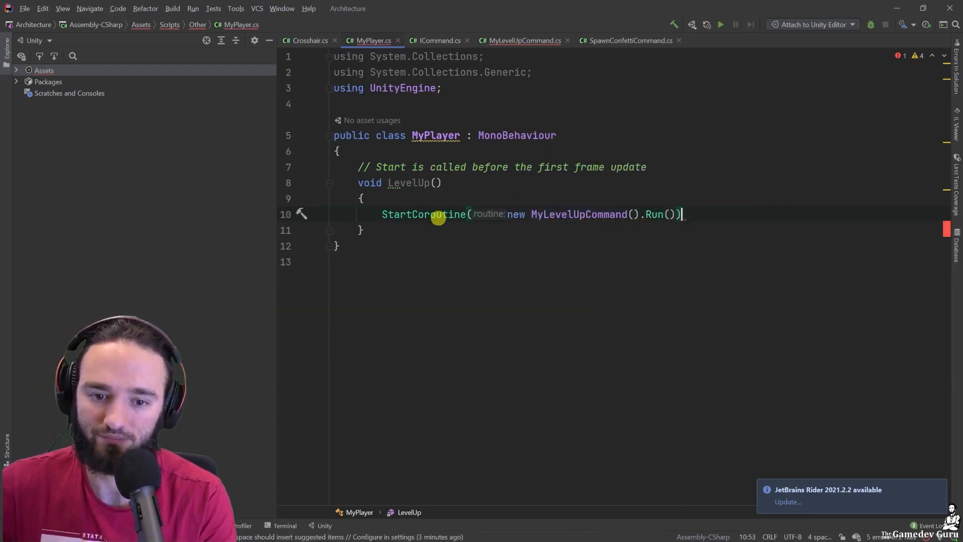
{"action": "type", "text": ";"}
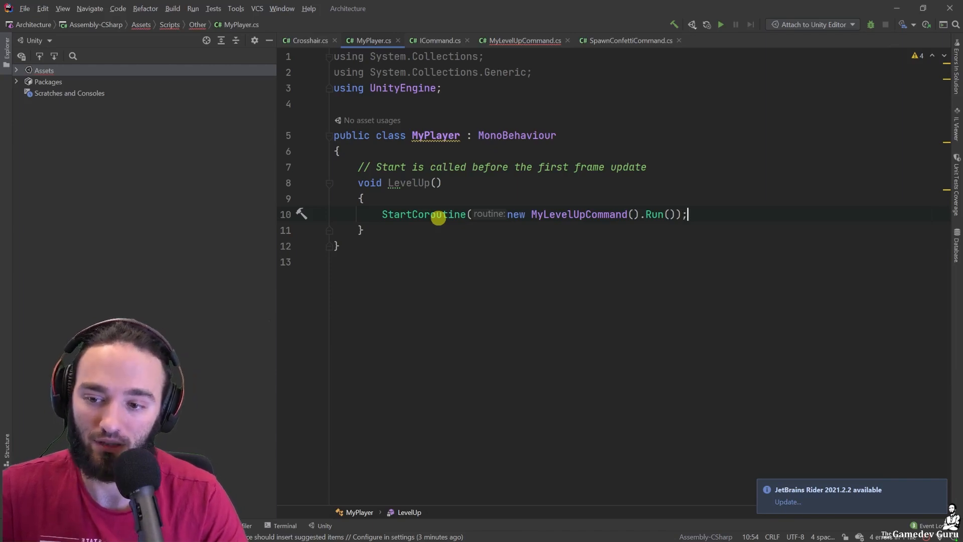
{"action": "type", "text": "IEnumerator"}
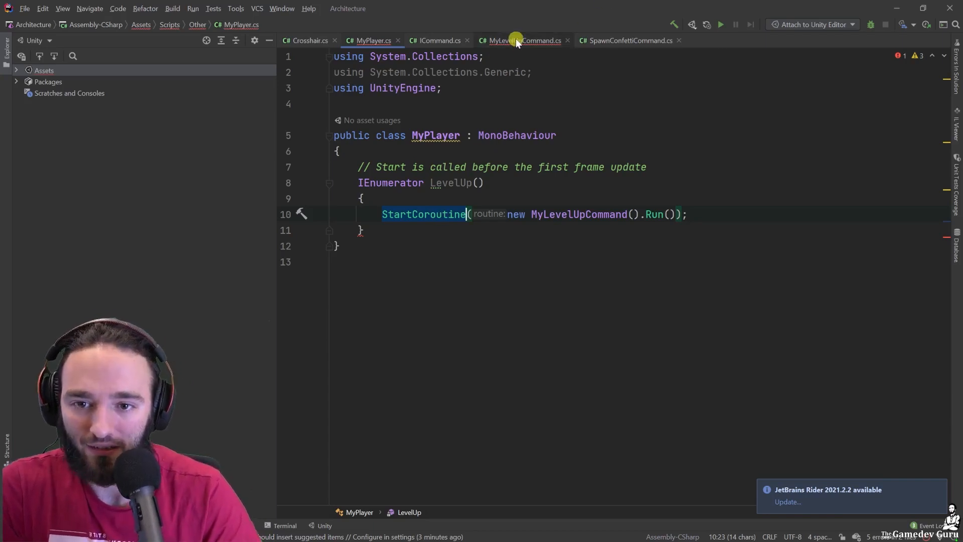
Step: Review the finished MyLevelUpCommand code, then bring up ICommand.cs with its IEnumerator Run() method
{"action": "left_click", "coordinate": [523, 40]}
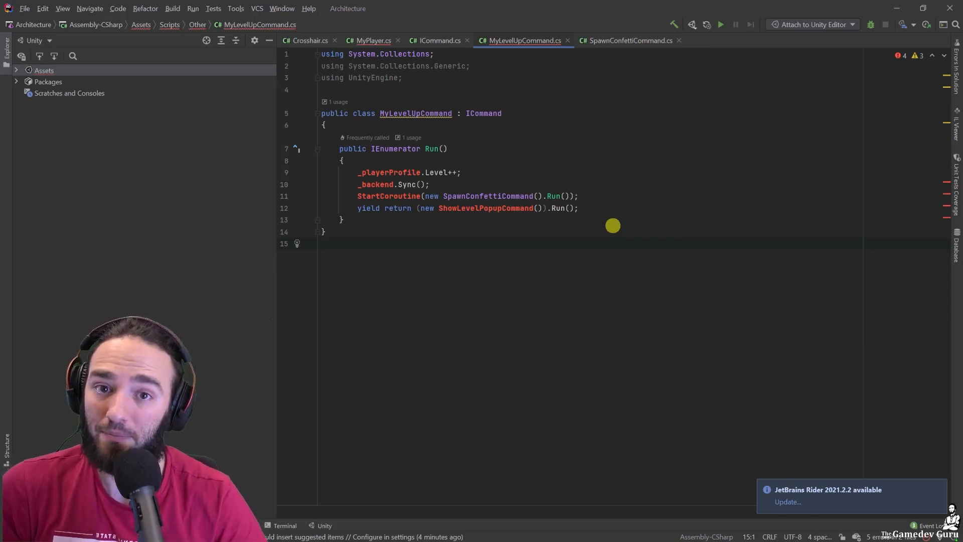
{"action": "left_click", "coordinate": [321, 243]}
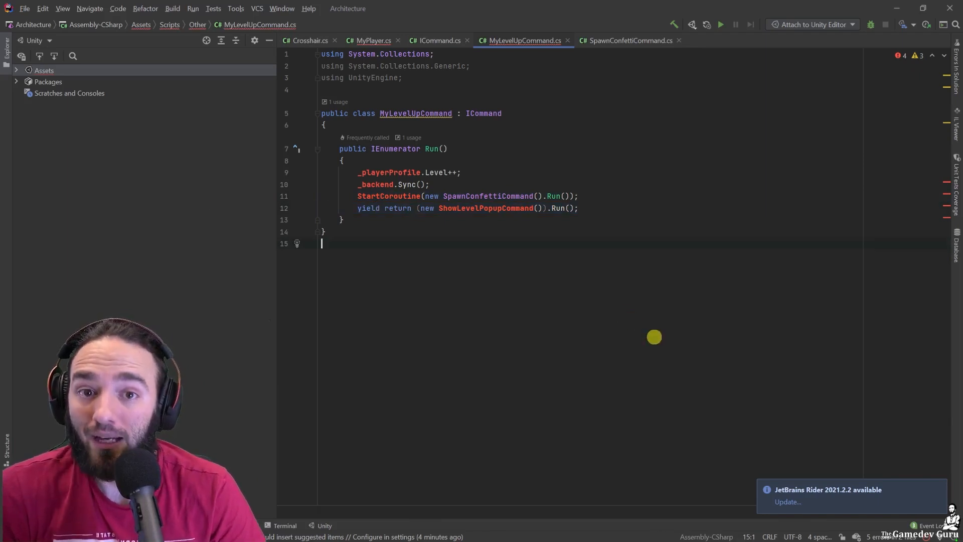
{"action": "left_click", "coordinate": [406, 172]}
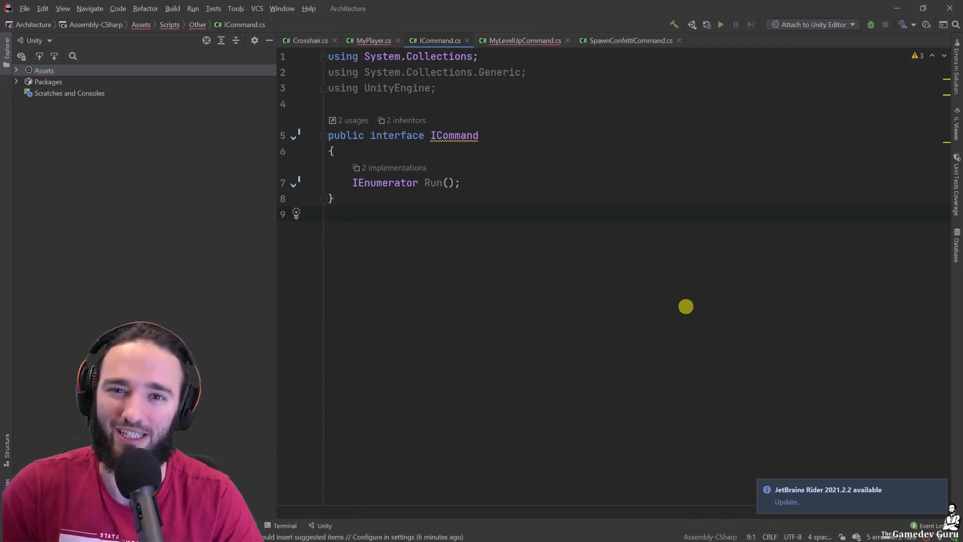
{"action": "mouse_move", "coordinate": [392, 379]}
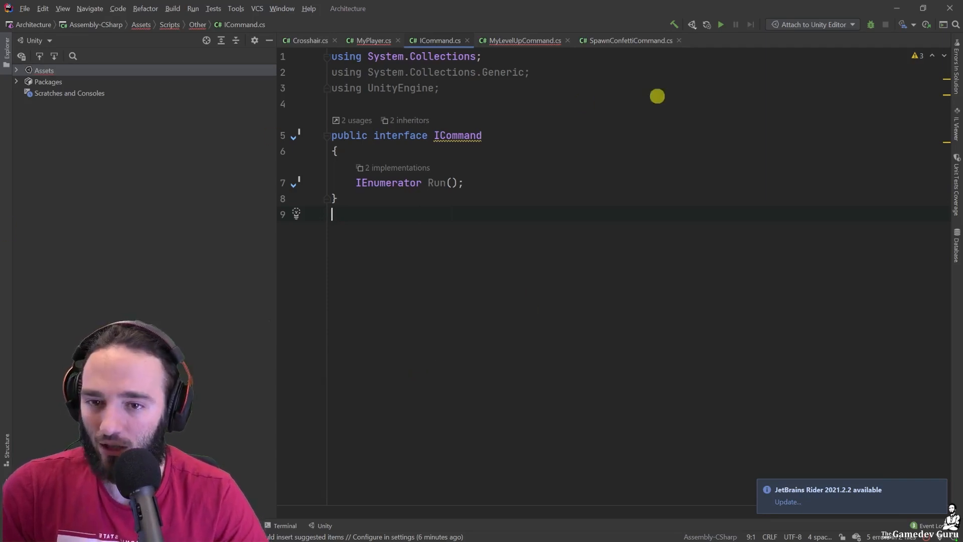
Step: Back in MyPlayer.cs, highlight MyLevelUpCommand in LevelUp's StartCoroutine line
{"action": "left_click", "coordinate": [371, 41]}
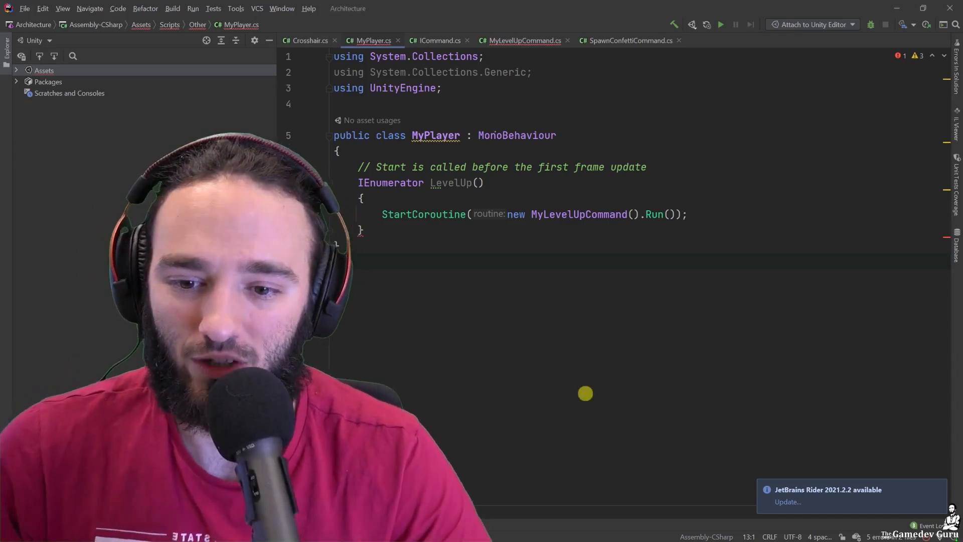
{"action": "double_click", "coordinate": [634, 244]}
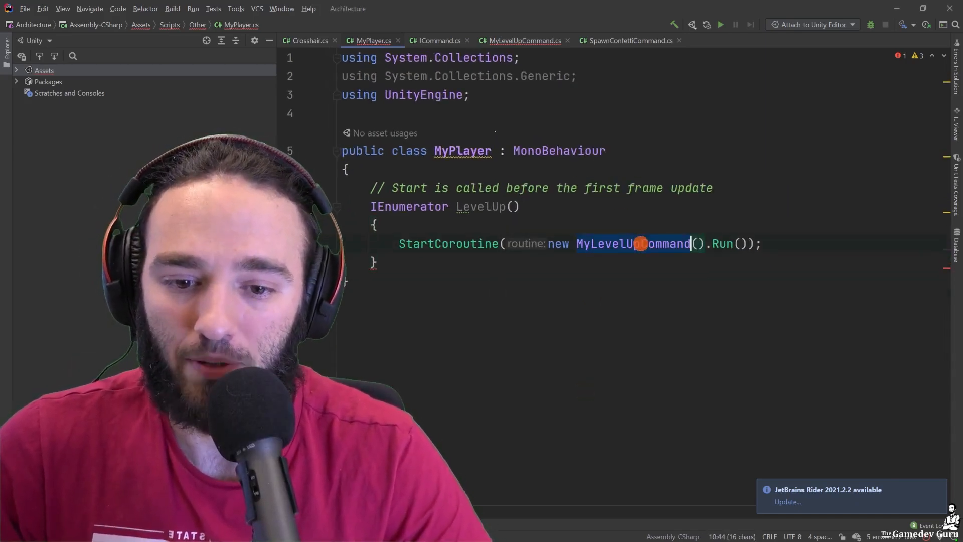
{"action": "mouse_move", "coordinate": [642, 244]}
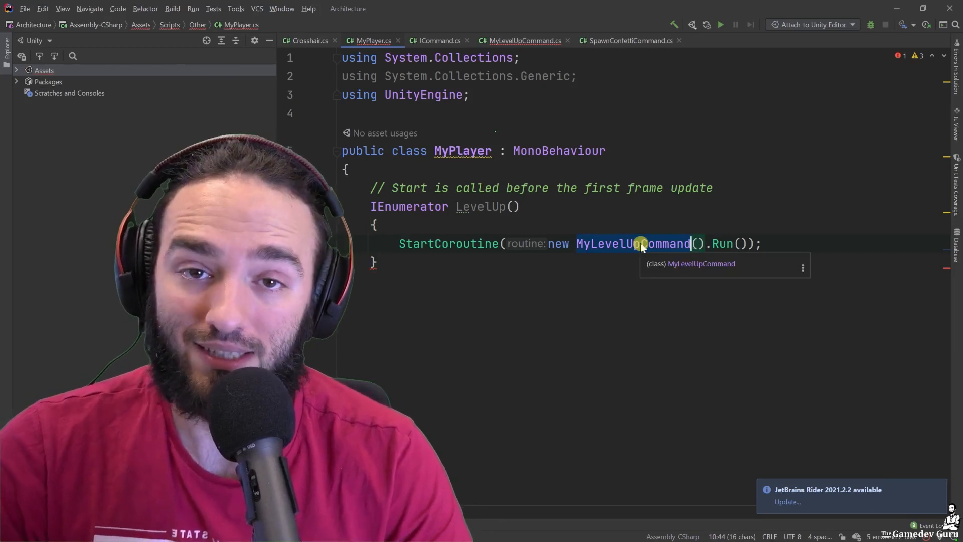